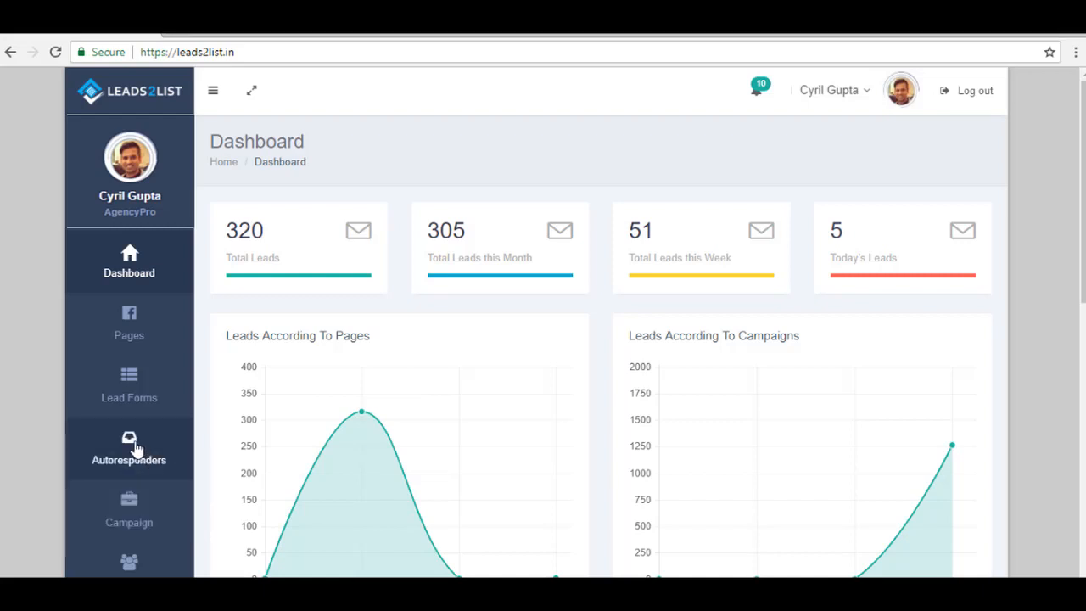
Step: Open the Autoresponders page showing the two MailChimp and one MyMailIt accounts
{"action": "left_click", "coordinate": [128, 446]}
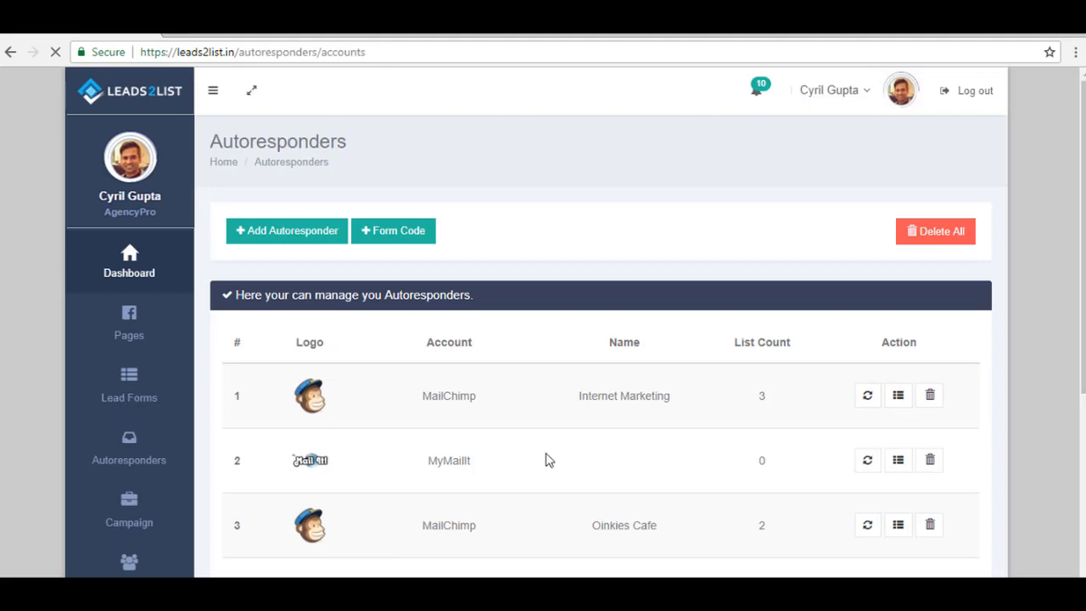
{"action": "left_click", "coordinate": [129, 448]}
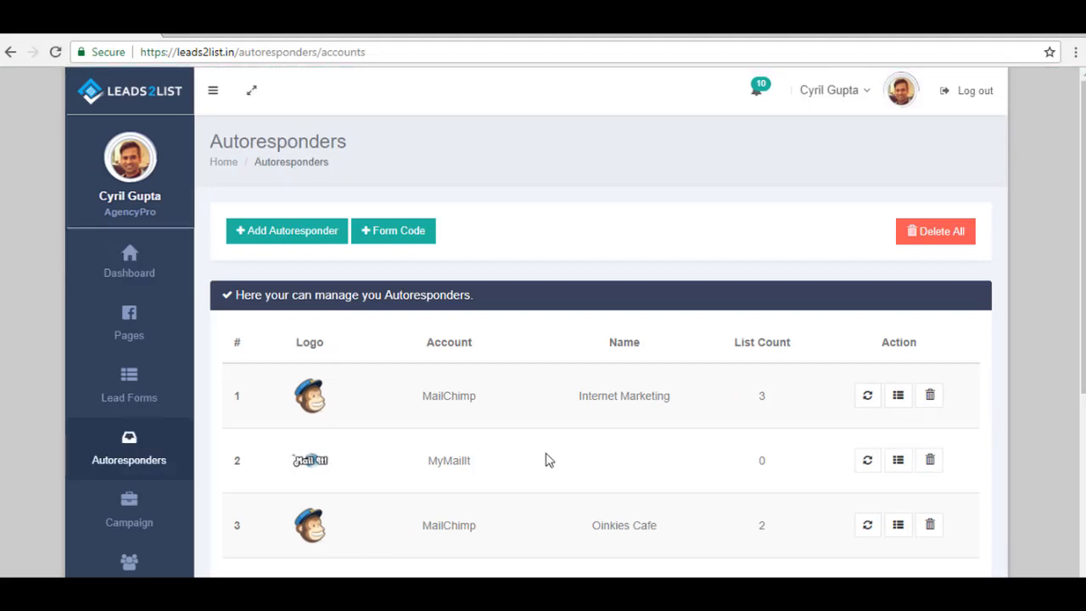
{"action": "mouse_move", "coordinate": [475, 414]}
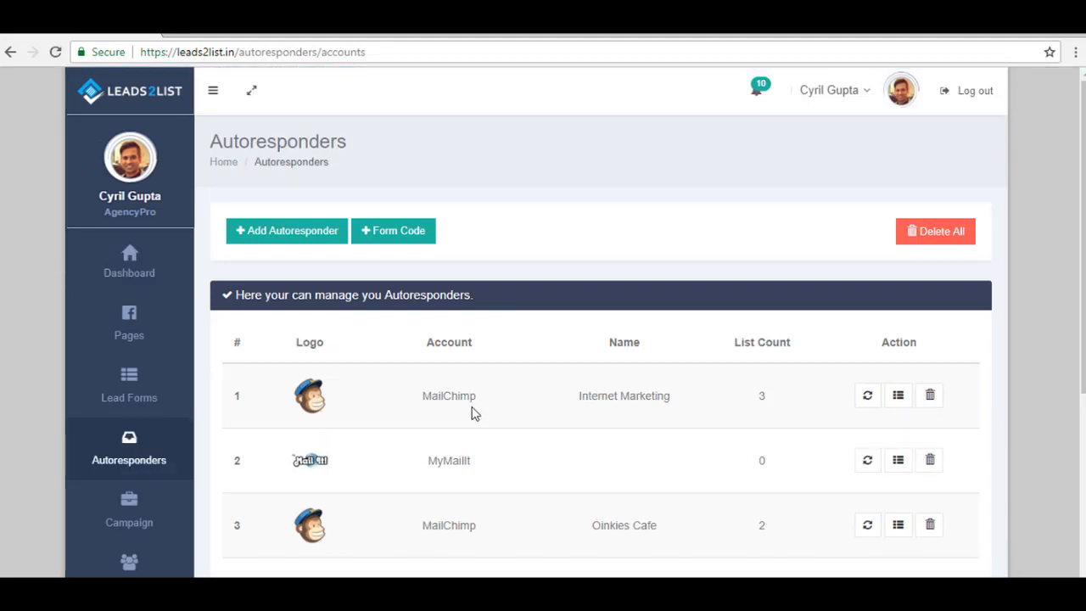
{"action": "mouse_move", "coordinate": [416, 257]}
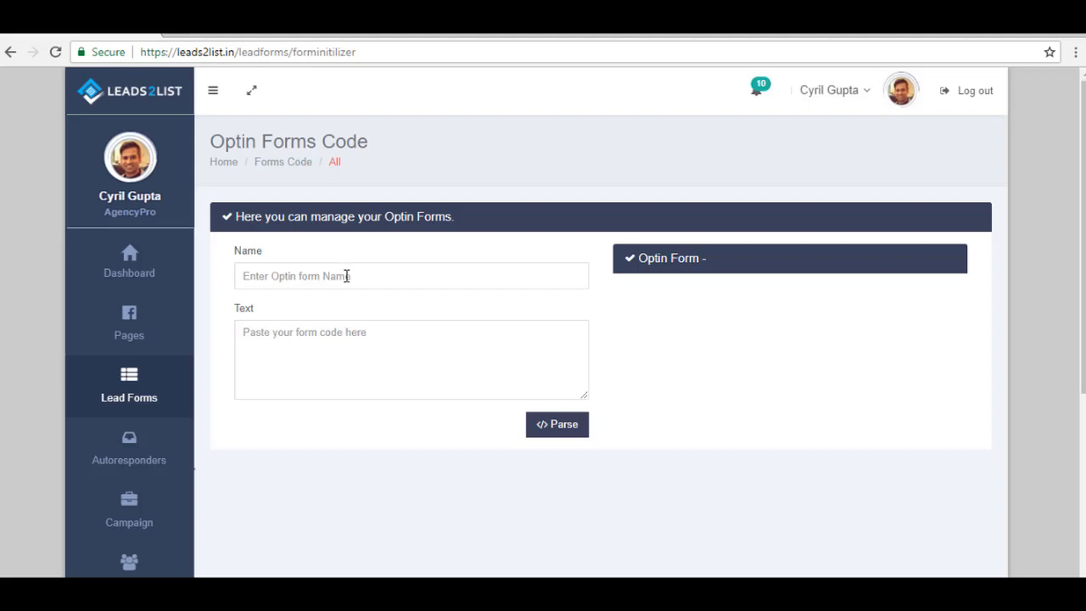
Step: Enter 'TestforLeads2list' as the opt-in form's name on the Optin Forms Code page
{"action": "left_click", "coordinate": [411, 276]}
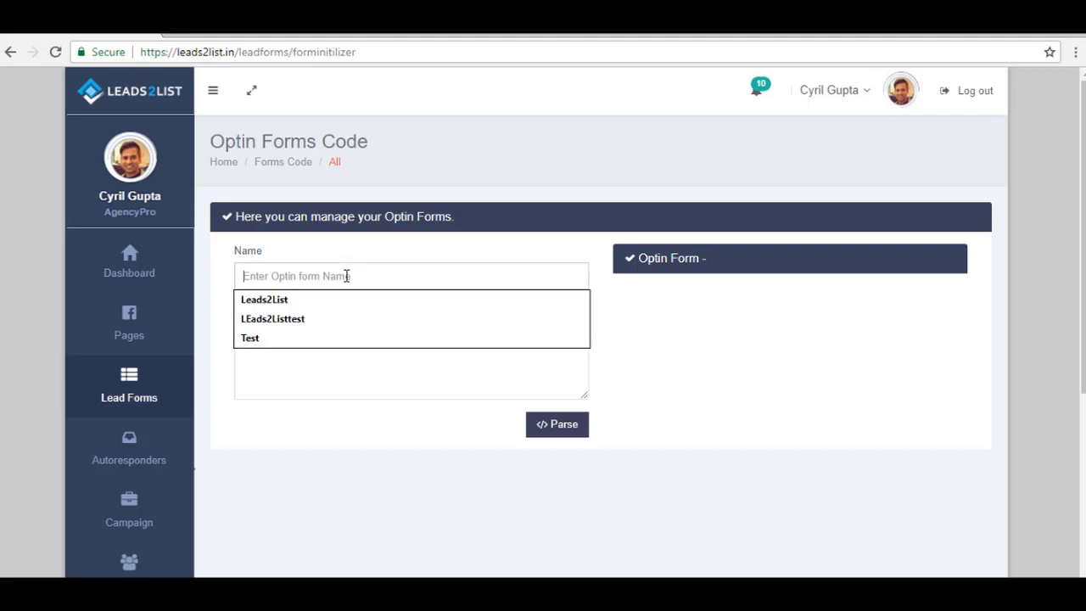
{"action": "type", "text": "TestforLeads2list"}
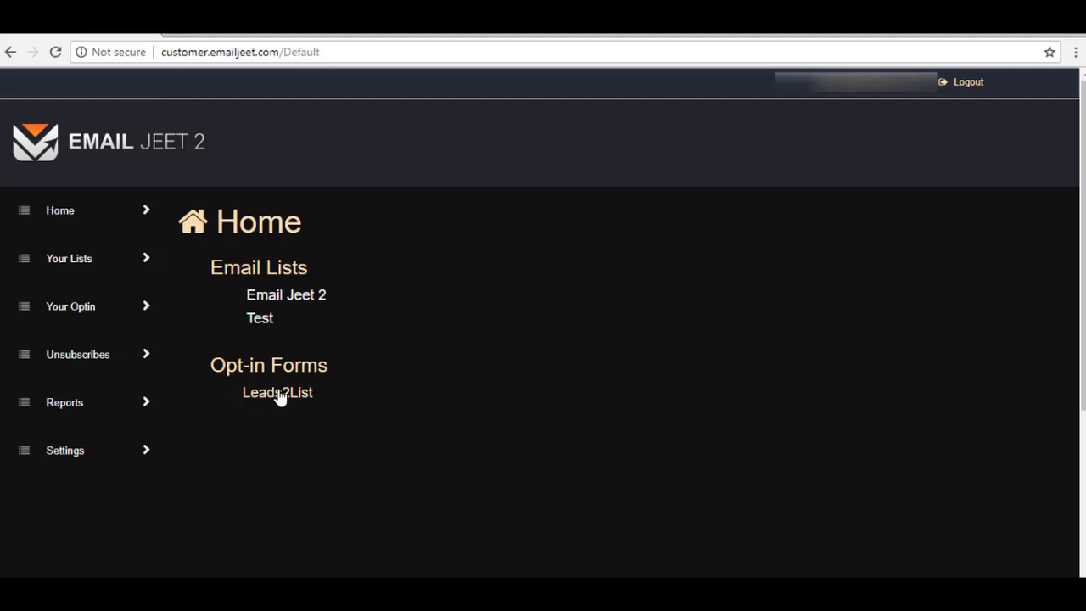
Step: Open the Leads2List opt-in form on the Email Jeet 2 home and continue to its HTML embed code
{"action": "left_click", "coordinate": [277, 392]}
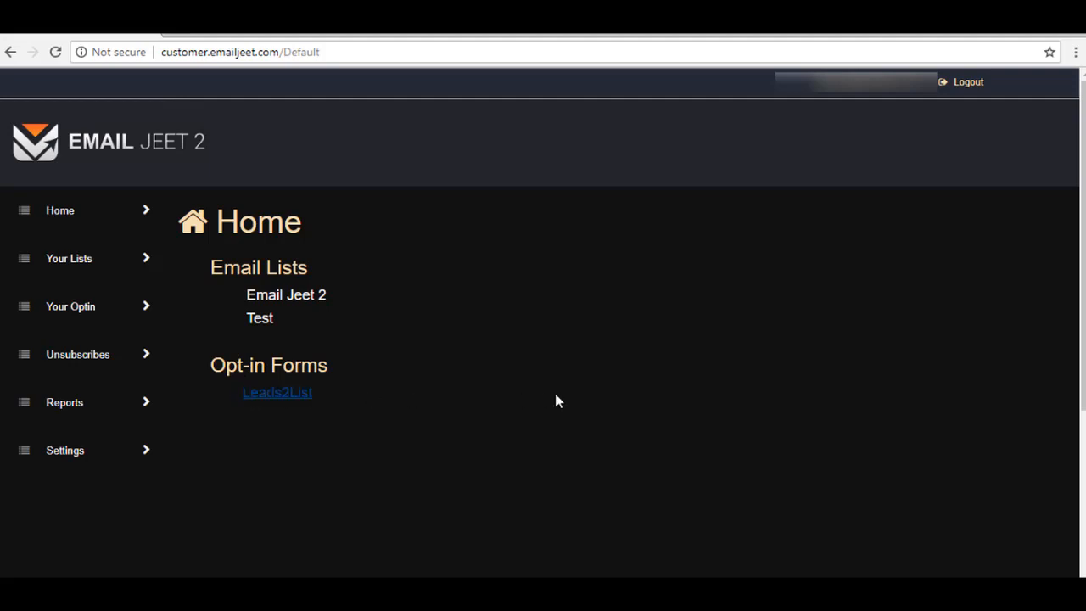
{"action": "left_click", "coordinate": [276, 392]}
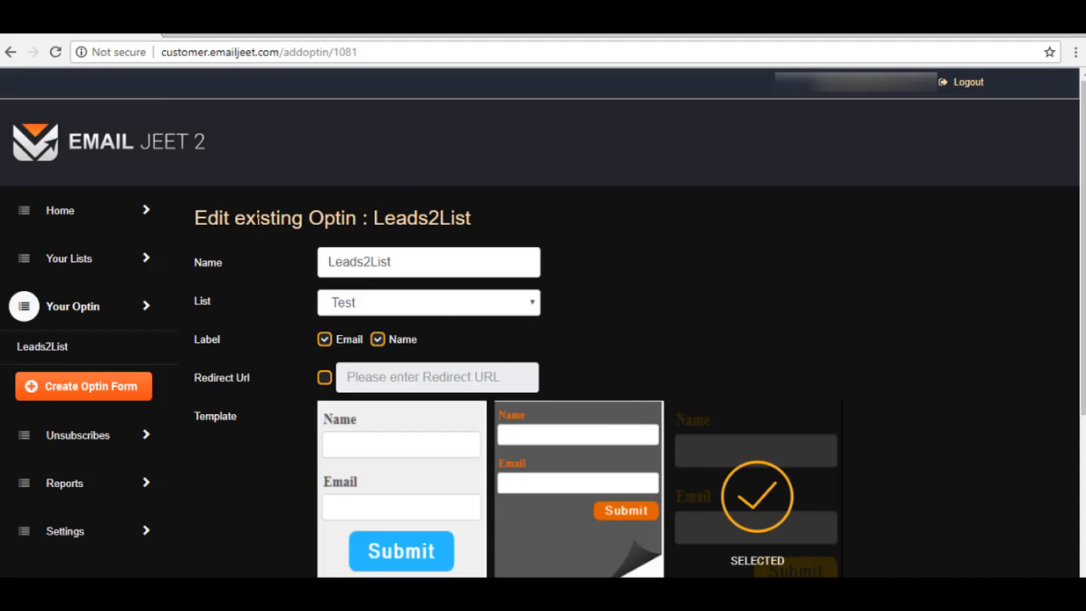
{"action": "scroll", "scroll_direction": "down", "scroll_amount": 3}
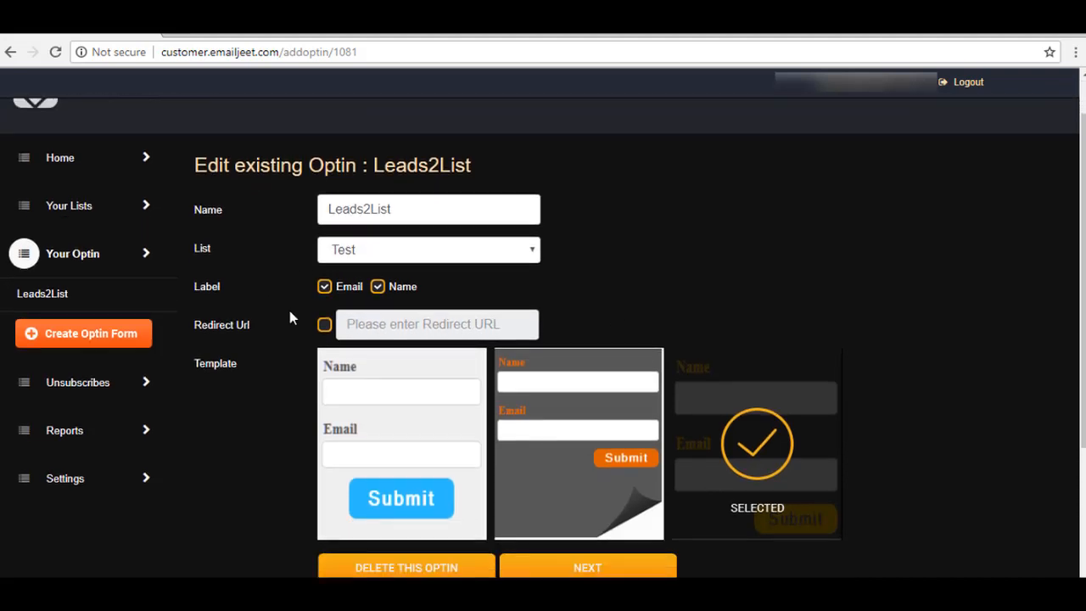
{"action": "scroll", "scroll_direction": "down", "scroll_amount": 3}
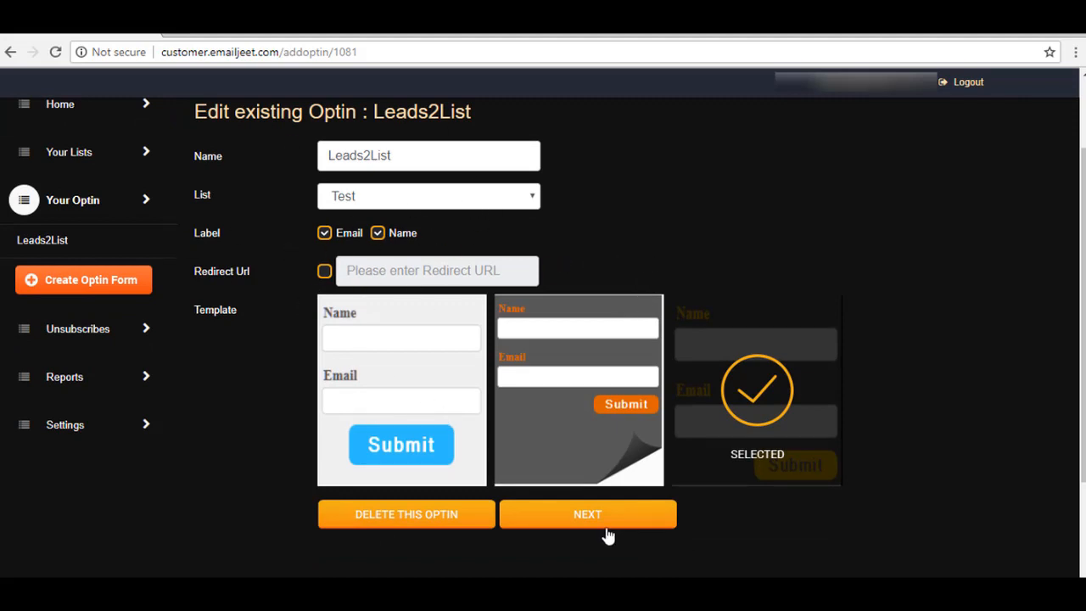
{"action": "left_click", "coordinate": [588, 513]}
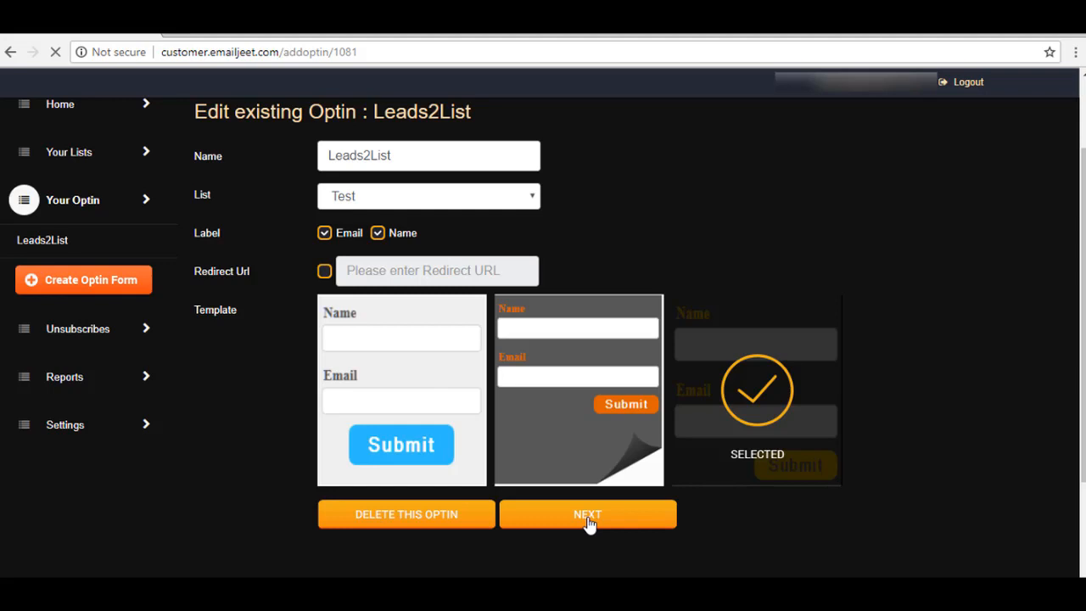
{"action": "left_click", "coordinate": [587, 514]}
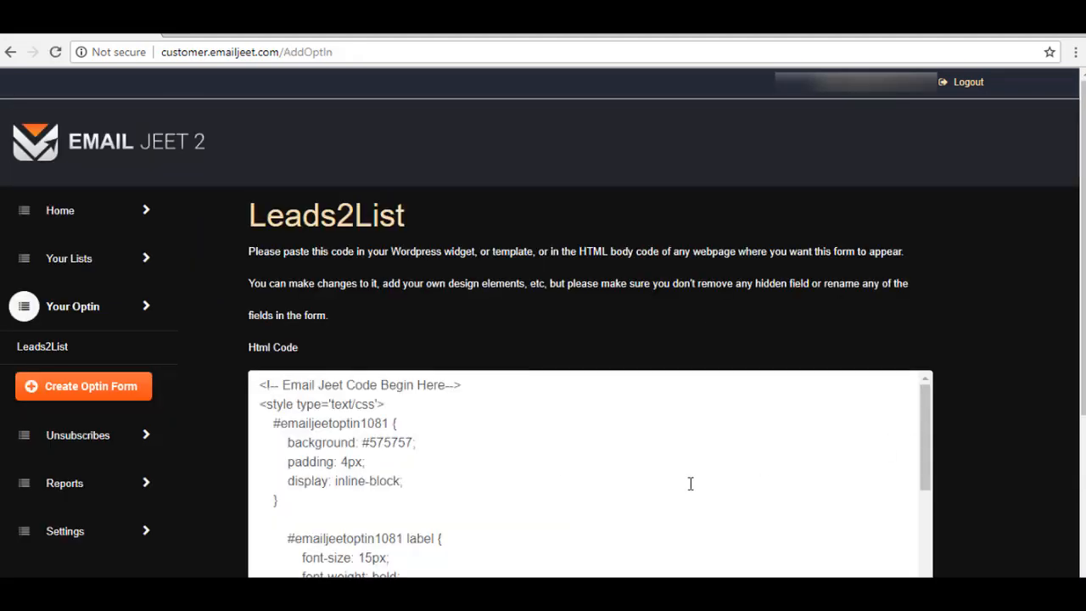
{"action": "scroll", "scroll_direction": "down", "scroll_amount": 3}
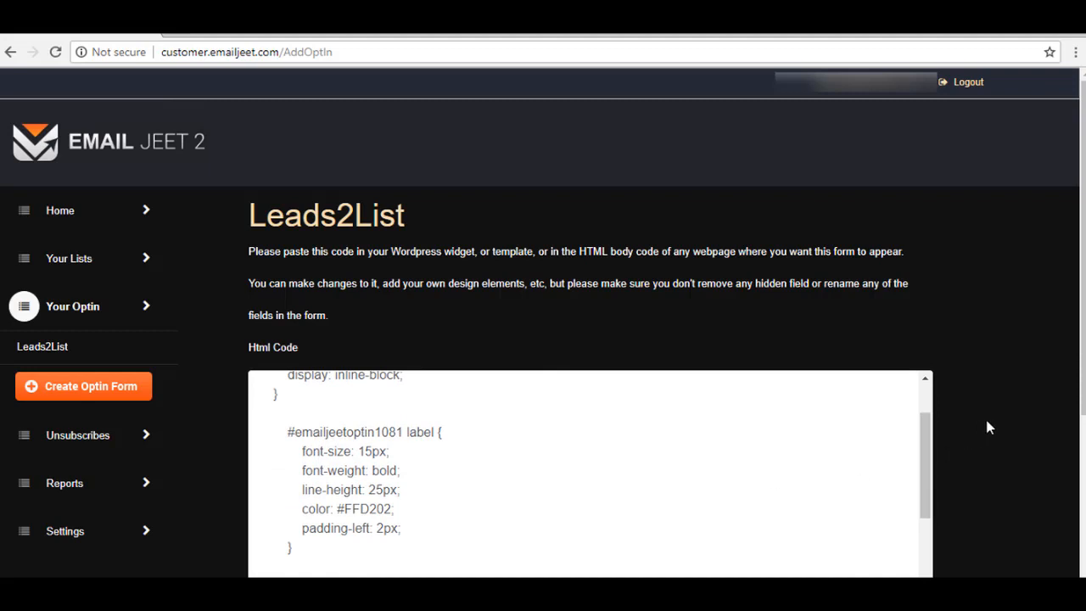
{"action": "scroll", "scroll_direction": "down", "scroll_amount": 3}
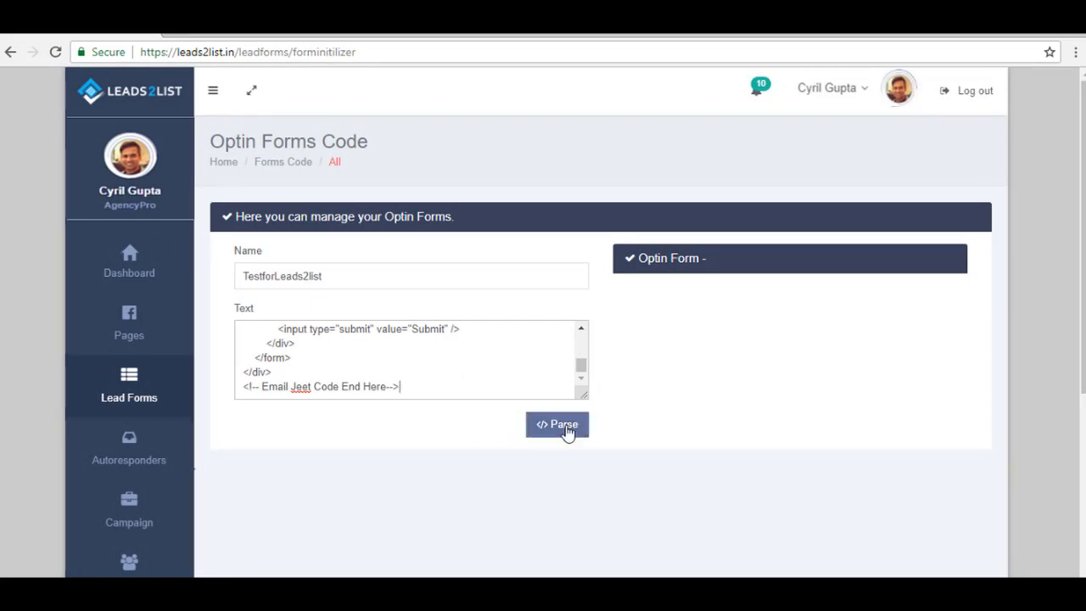
Step: Parse the pasted form code into the TestforLeads2list form's name and mail fields
{"action": "left_click", "coordinate": [556, 425]}
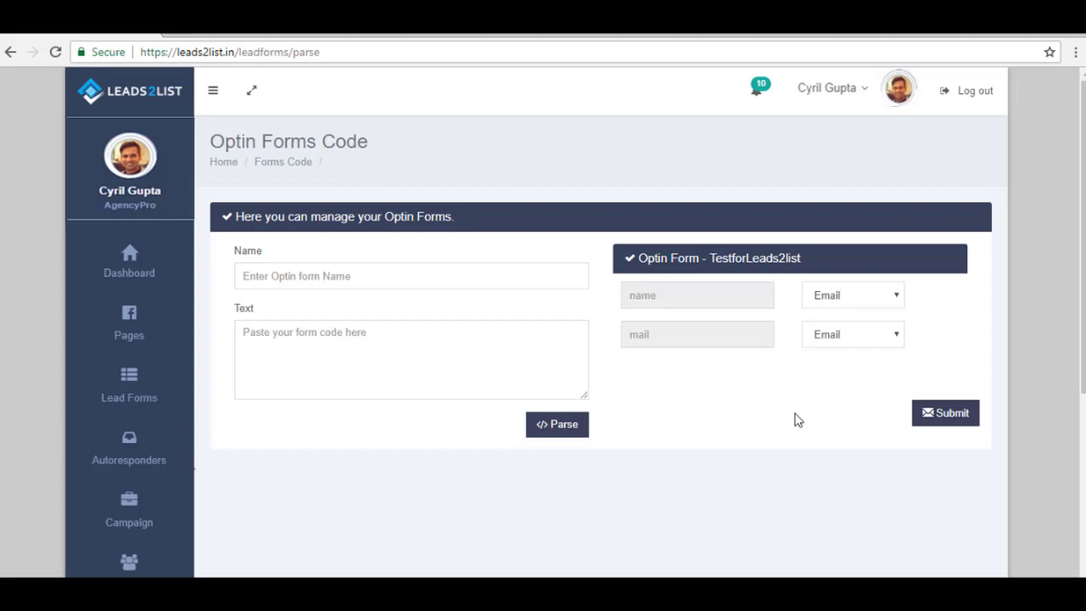
{"action": "mouse_move", "coordinate": [785, 385]}
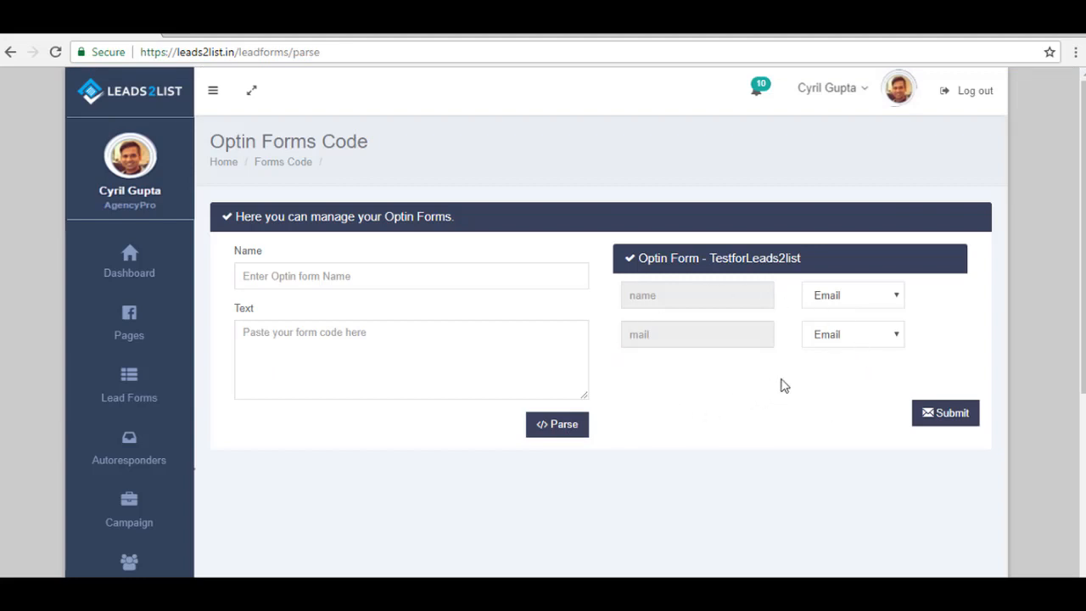
{"action": "mouse_move", "coordinate": [806, 420]}
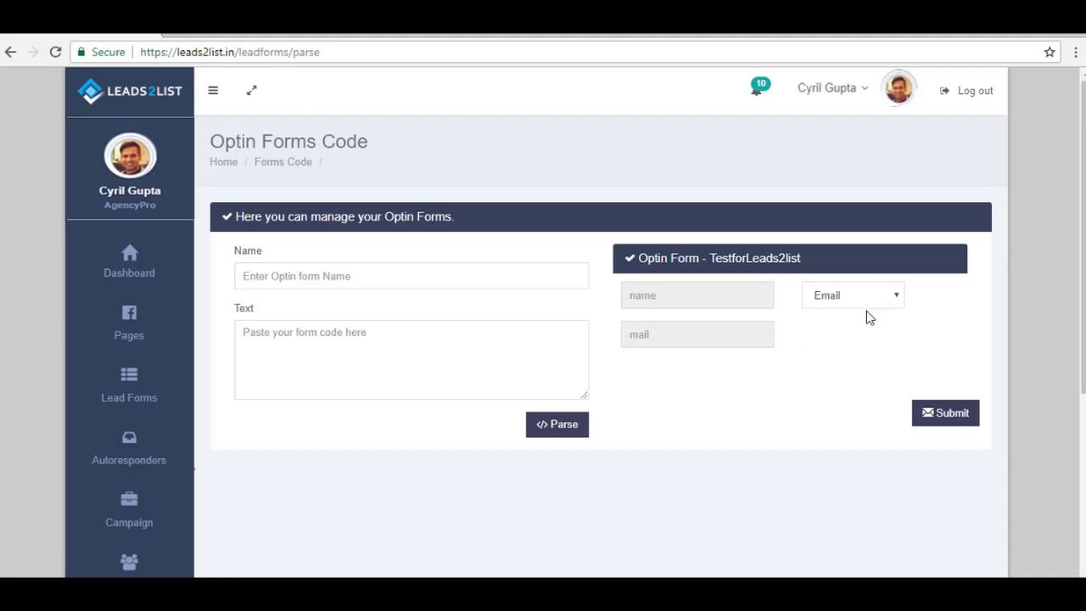
Step: Map the name field to Name, keep mail as Email, and submit the form
{"action": "left_click", "coordinate": [853, 295]}
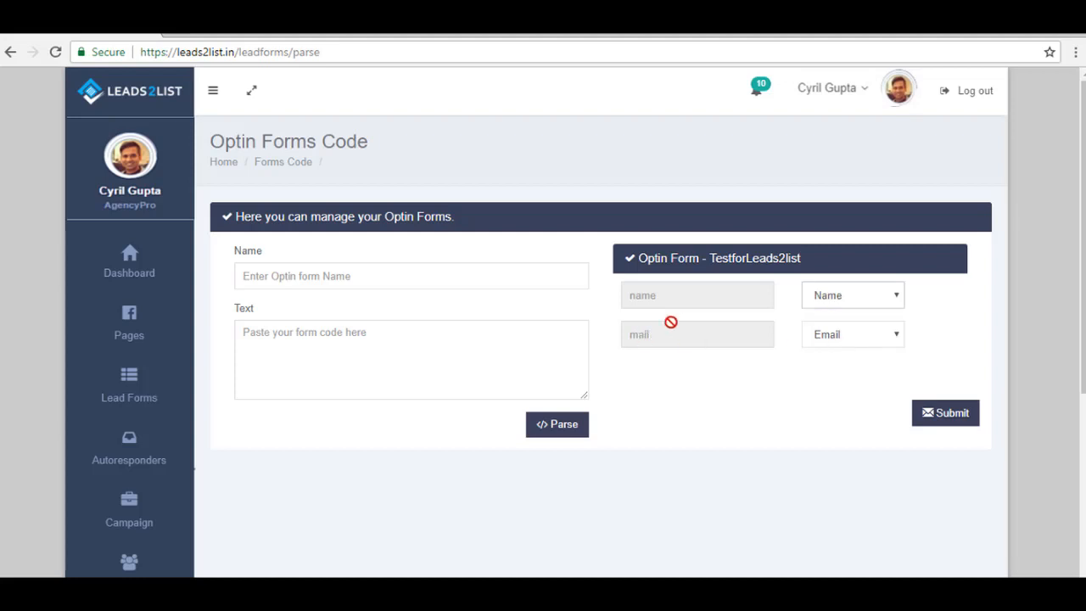
{"action": "mouse_move", "coordinate": [745, 387]}
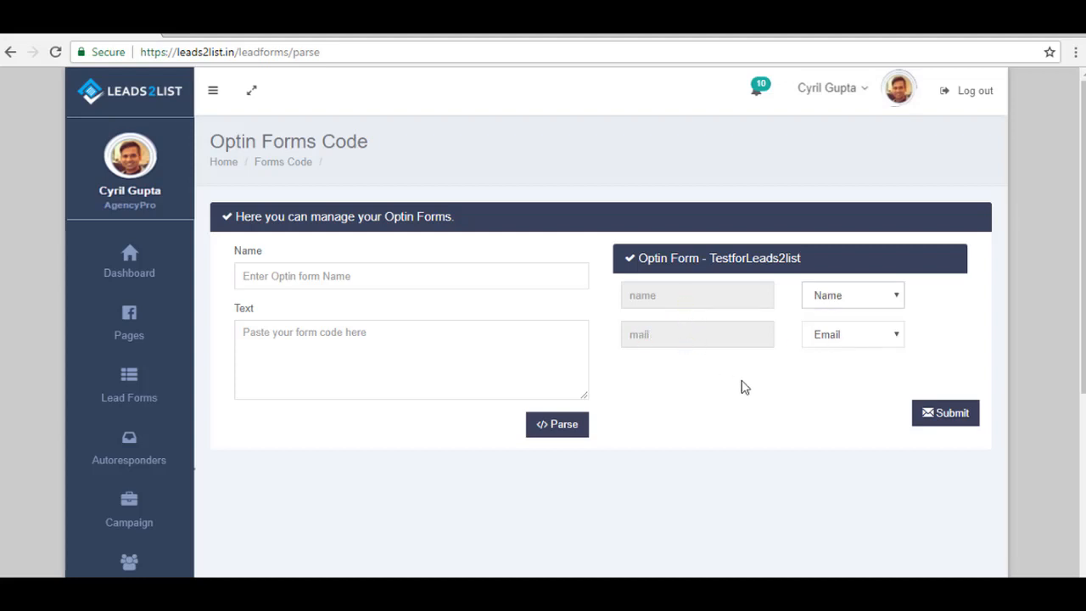
{"action": "mouse_move", "coordinate": [900, 306]}
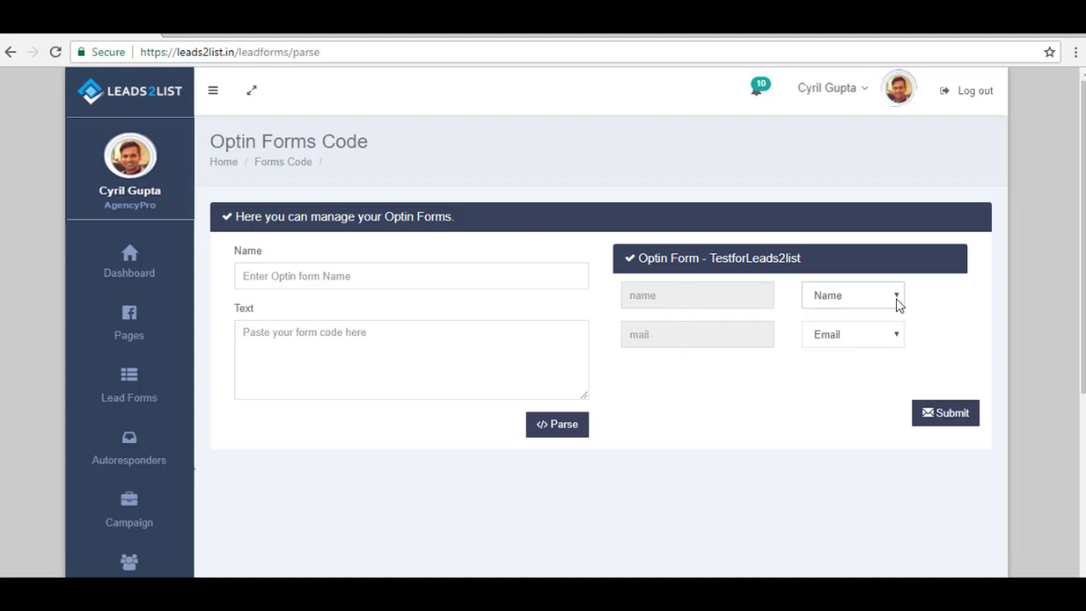
{"action": "left_click", "coordinate": [851, 295]}
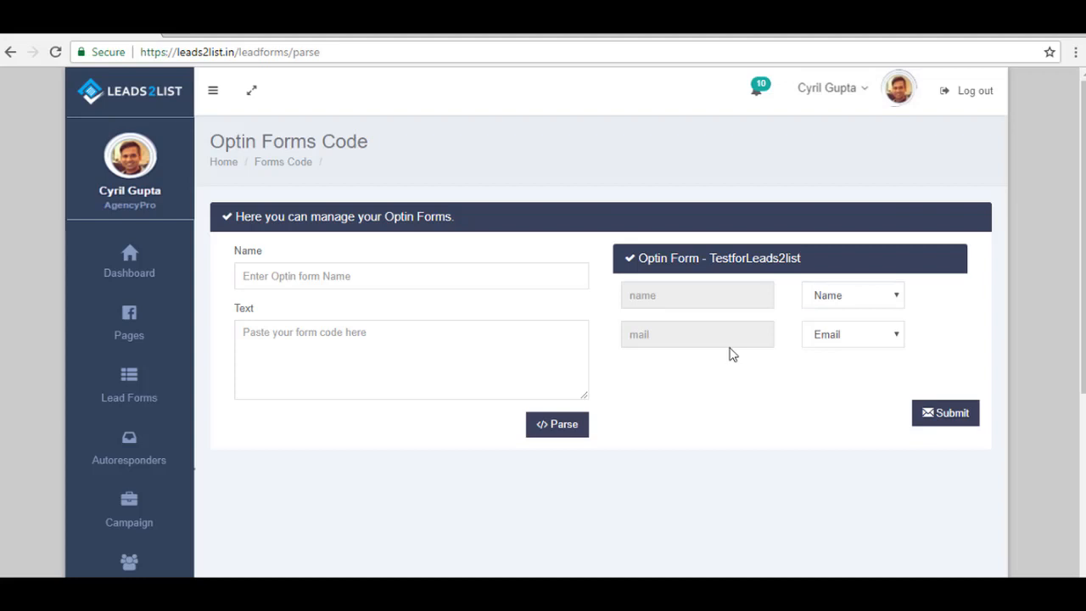
{"action": "mouse_move", "coordinate": [945, 414]}
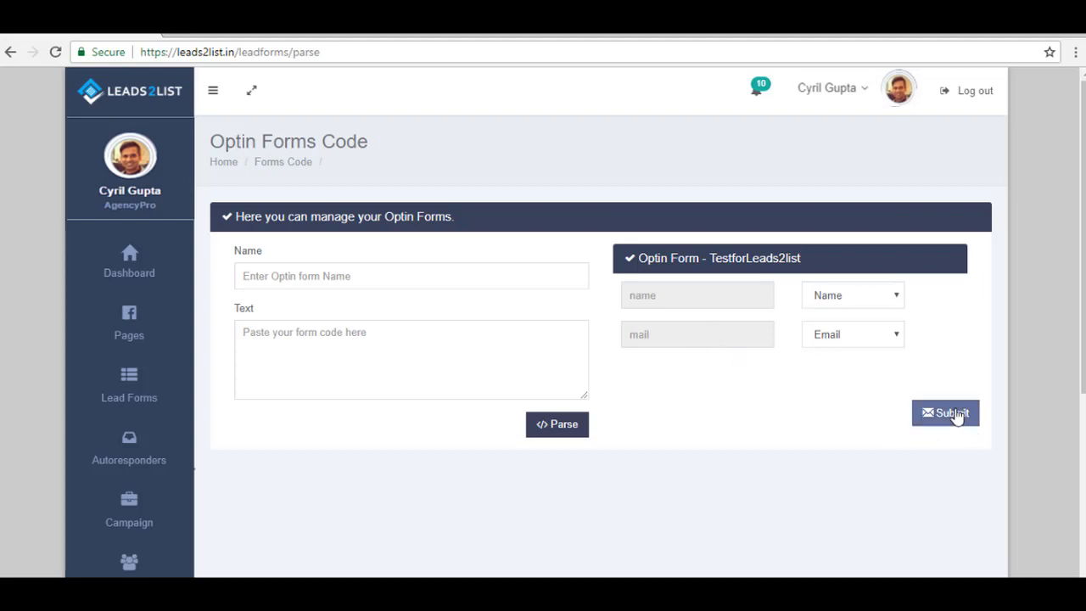
{"action": "left_click", "coordinate": [945, 413]}
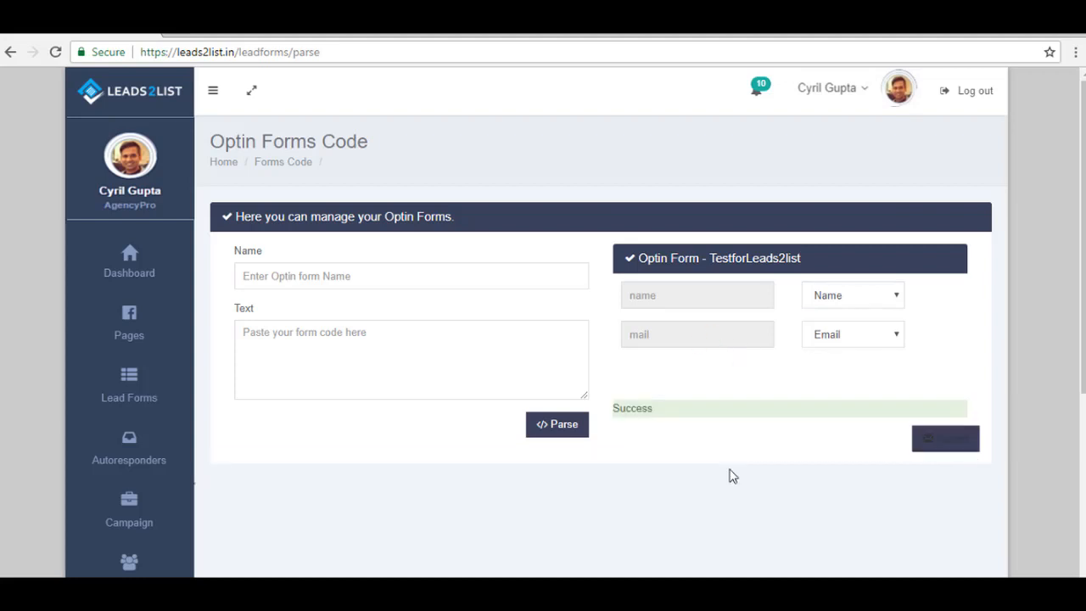
{"action": "mouse_move", "coordinate": [654, 436]}
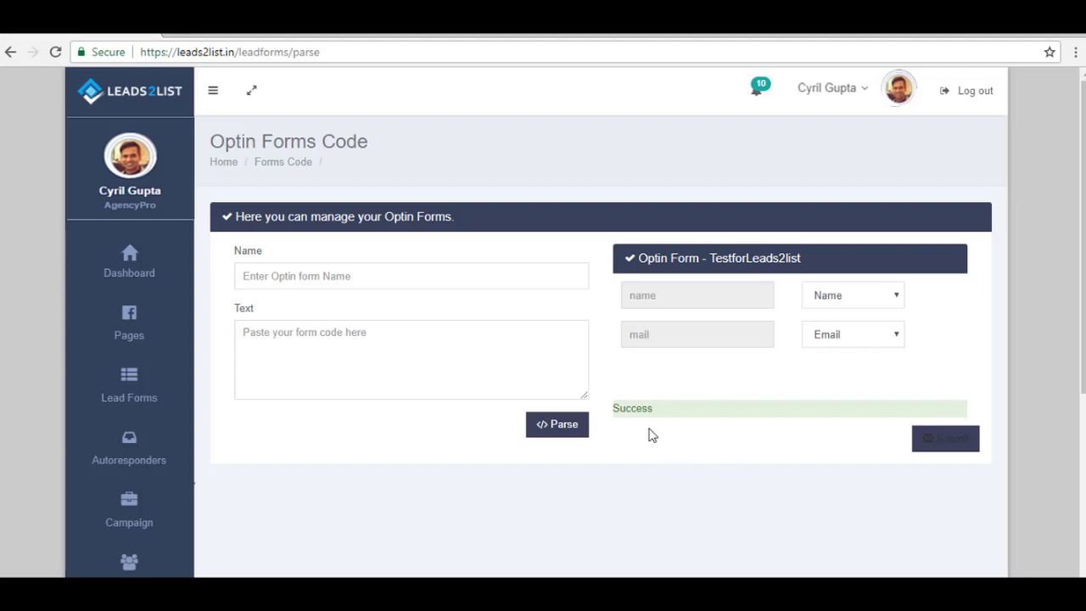
{"action": "mouse_move", "coordinate": [702, 391]}
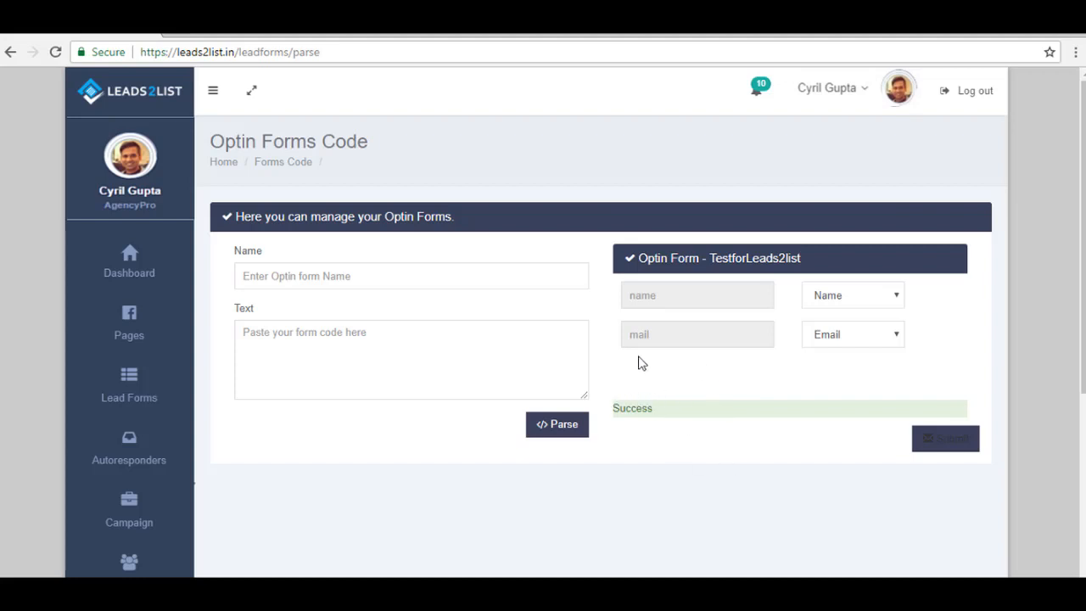
{"action": "mouse_move", "coordinate": [710, 435]}
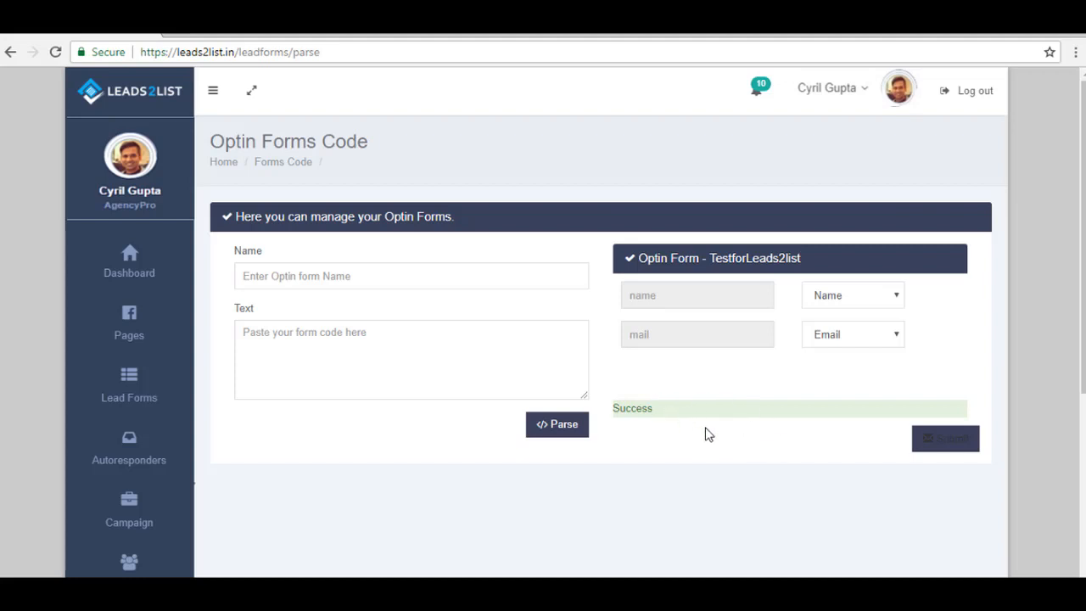
{"action": "mouse_move", "coordinate": [129, 460]}
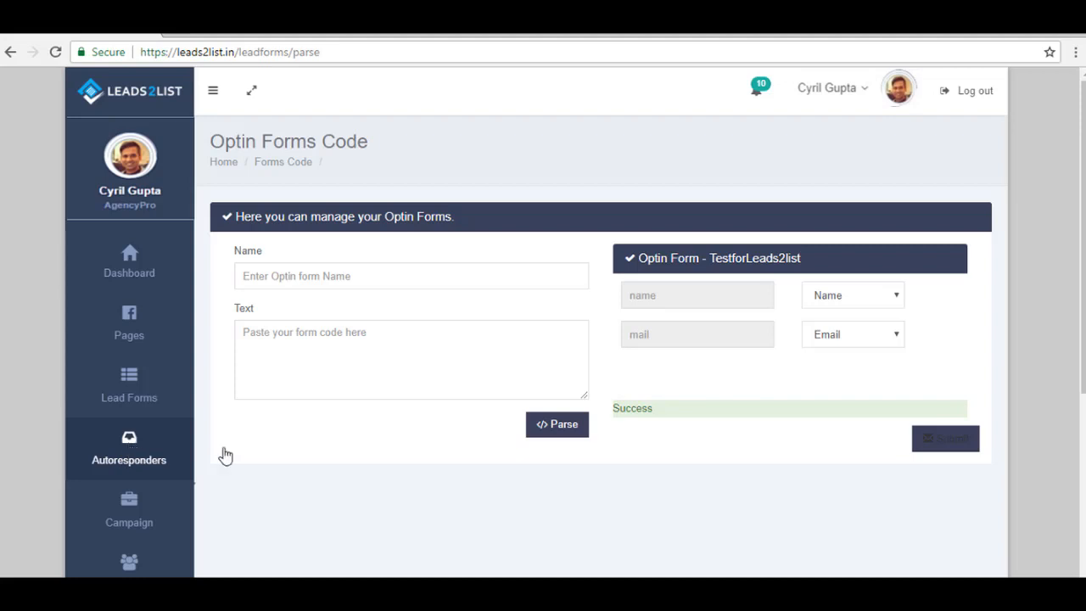
{"action": "left_click", "coordinate": [129, 449]}
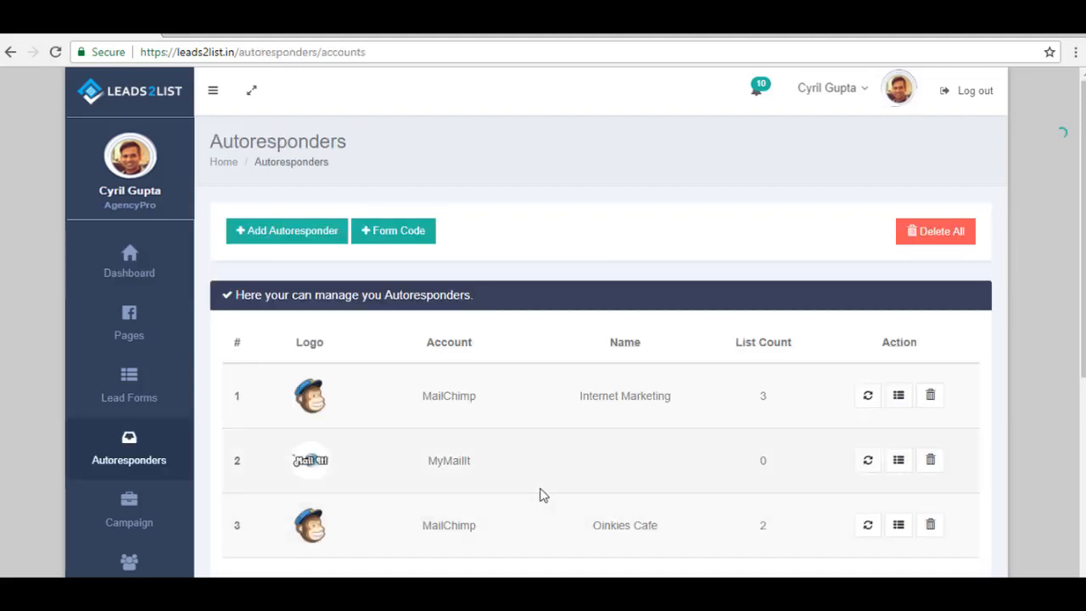
{"action": "scroll", "scroll_direction": "down", "scroll_amount": 3}
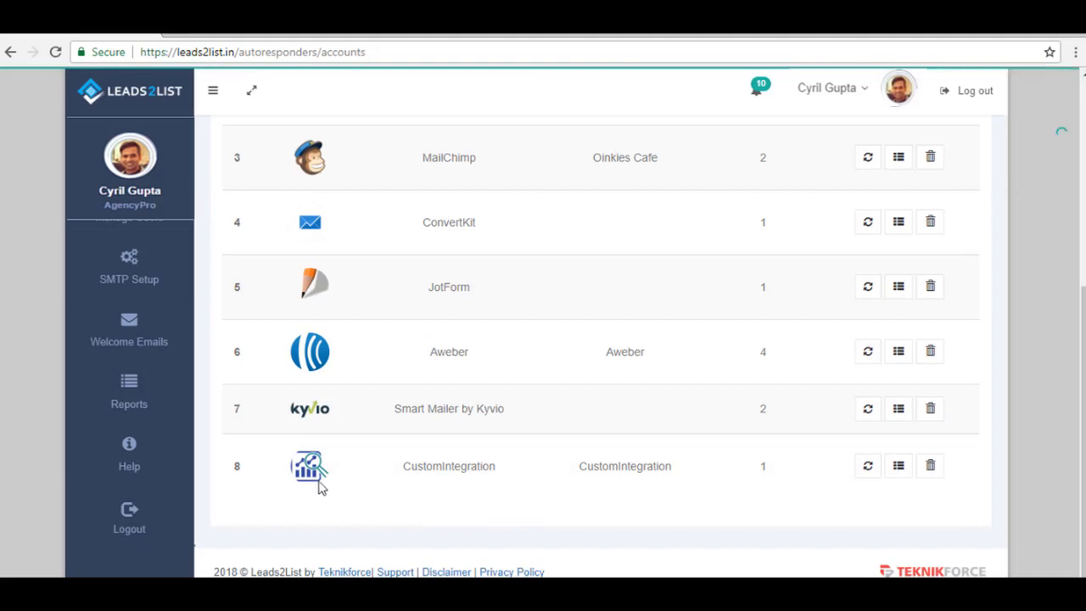
{"action": "mouse_move", "coordinate": [523, 490]}
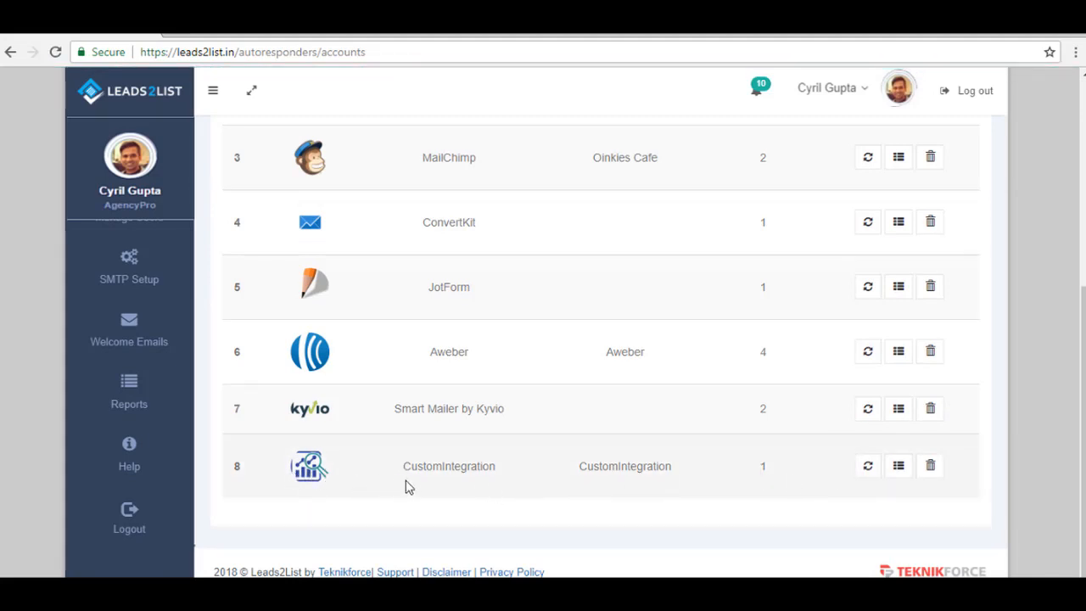
{"action": "mouse_move", "coordinate": [475, 485]}
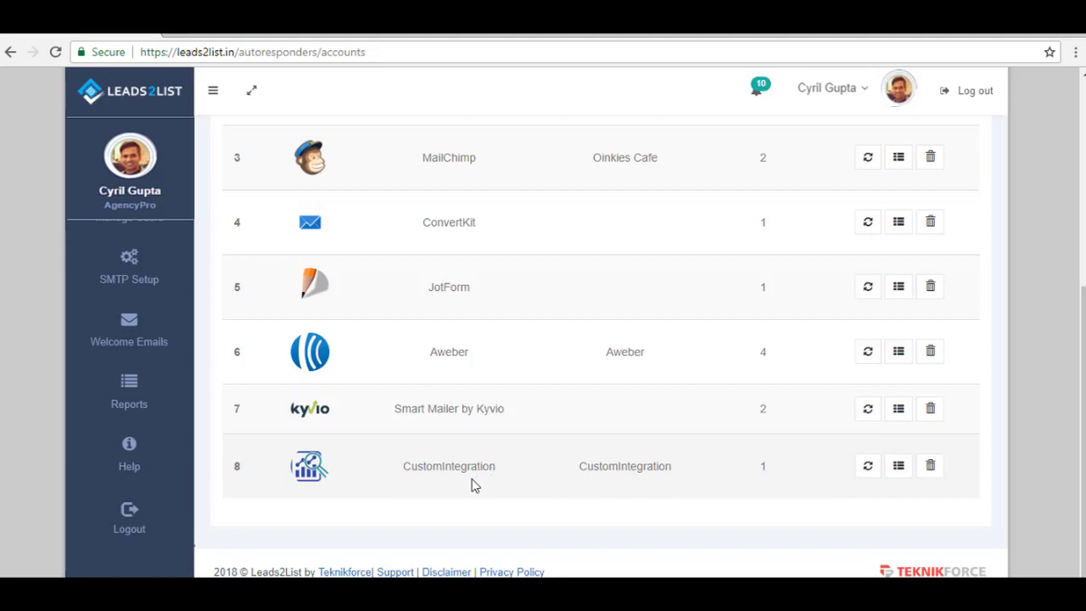
{"action": "mouse_move", "coordinate": [331, 473]}
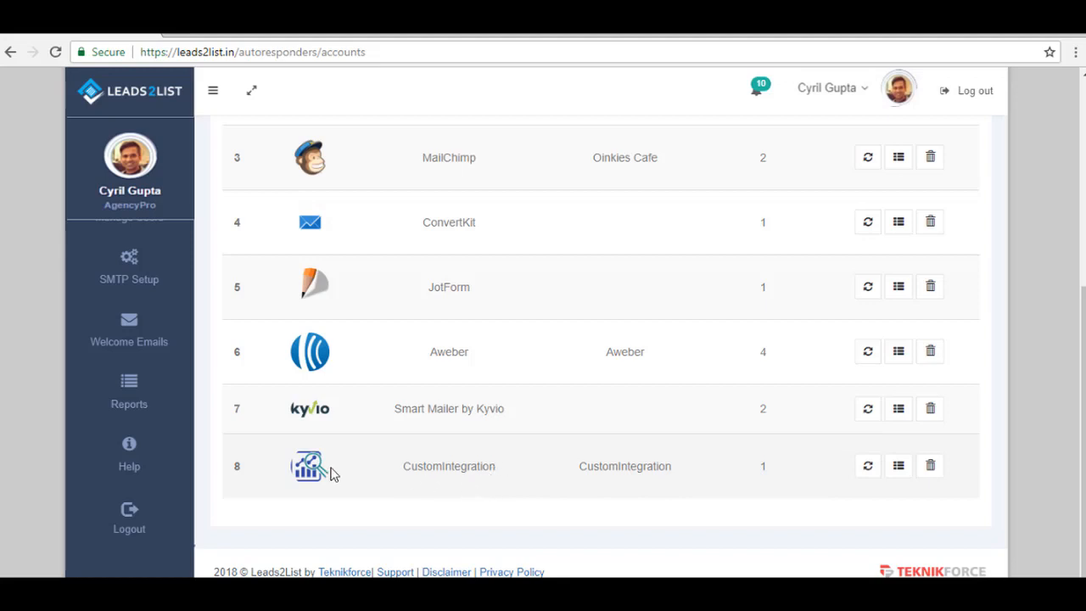
{"action": "mouse_move", "coordinate": [931, 465]}
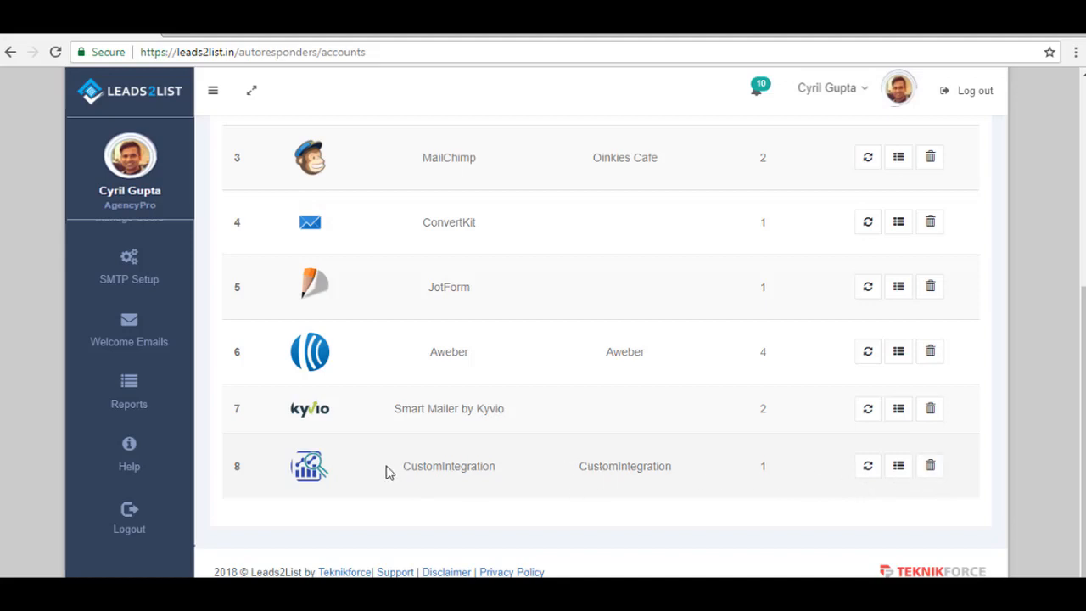
{"action": "mouse_move", "coordinate": [398, 500]}
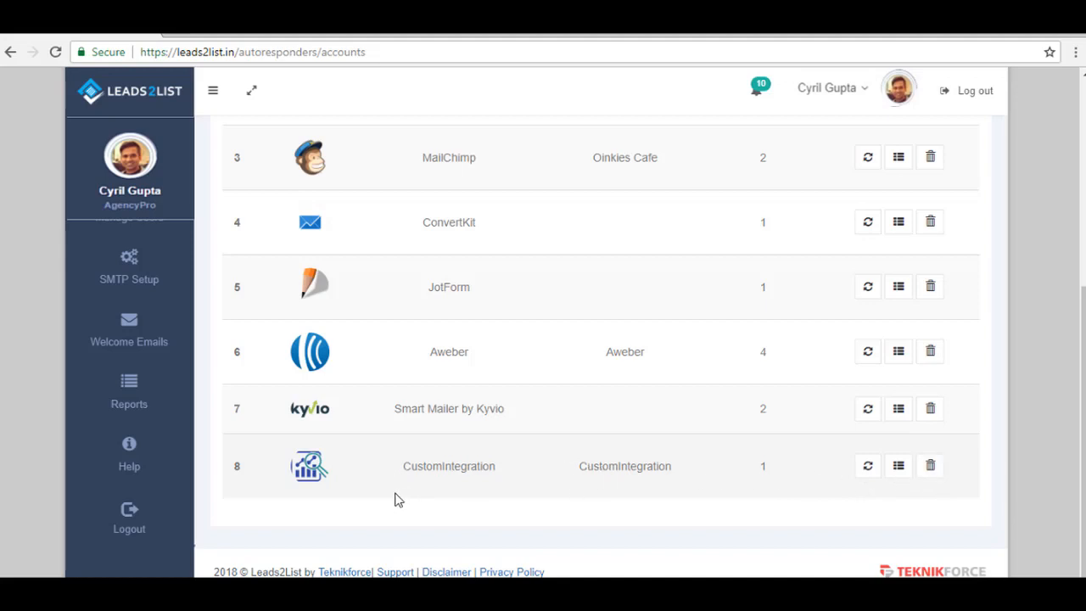
{"action": "mouse_move", "coordinate": [335, 491]}
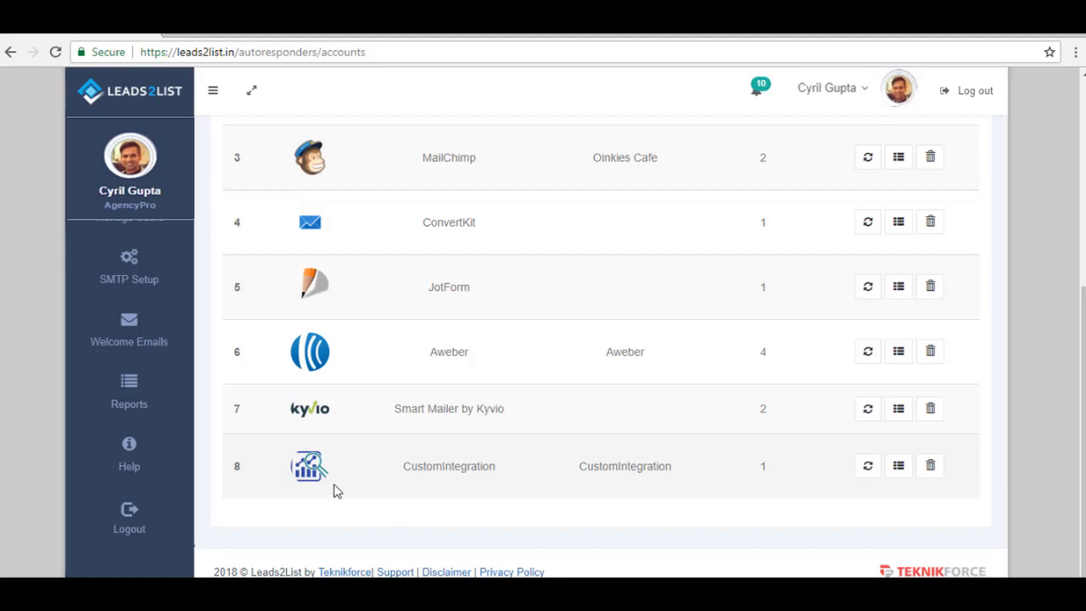
{"action": "mouse_move", "coordinate": [357, 474]}
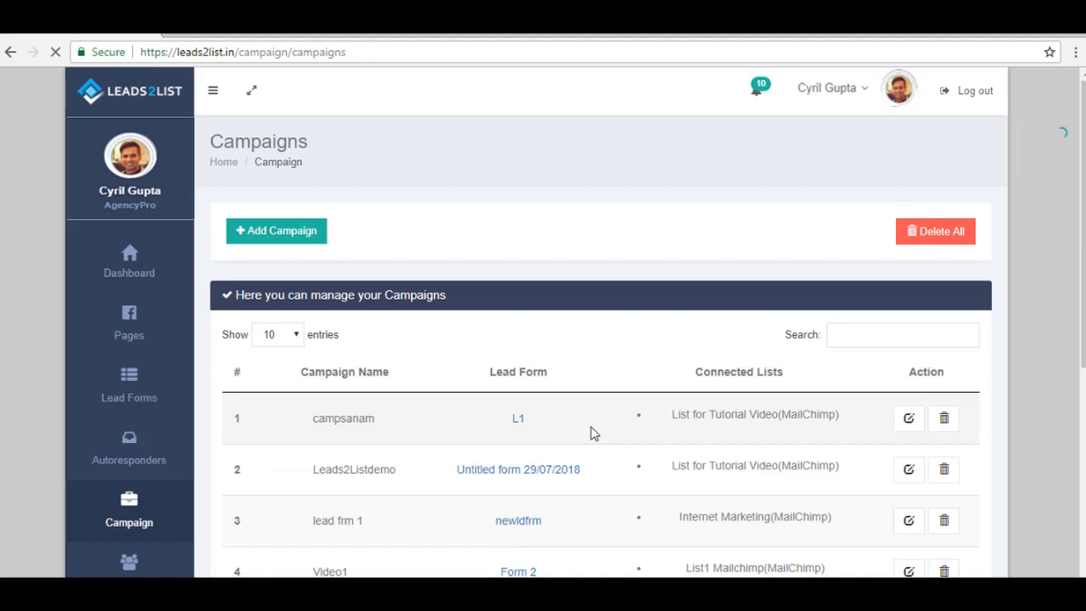
Step: Scroll the campaigns table to the My test row and open it for editing
{"action": "scroll", "scroll_direction": "down", "scroll_amount": 3}
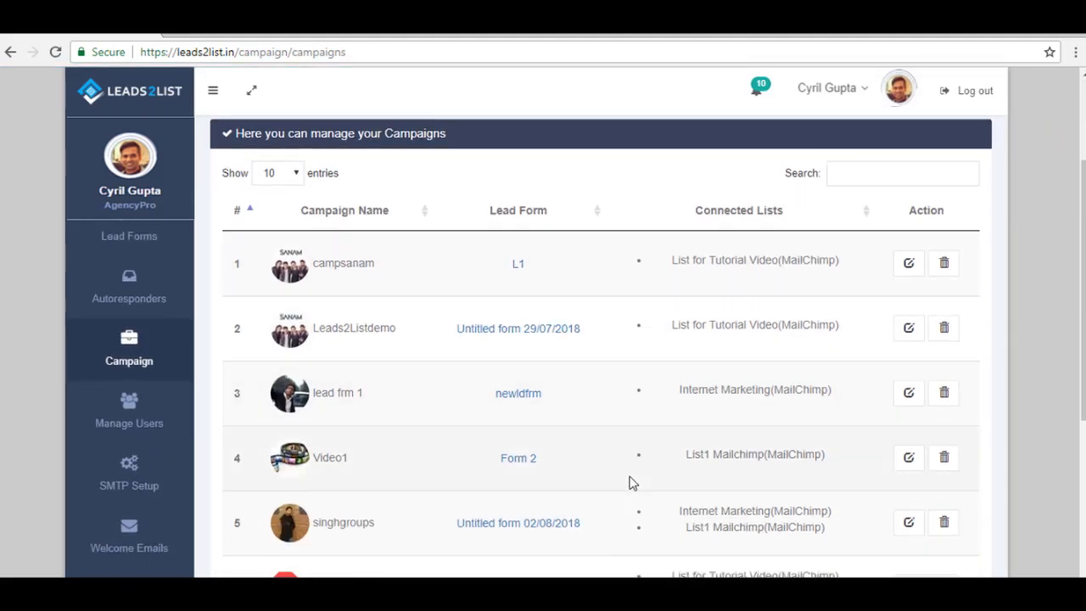
{"action": "scroll", "scroll_direction": "down", "scroll_amount": 3}
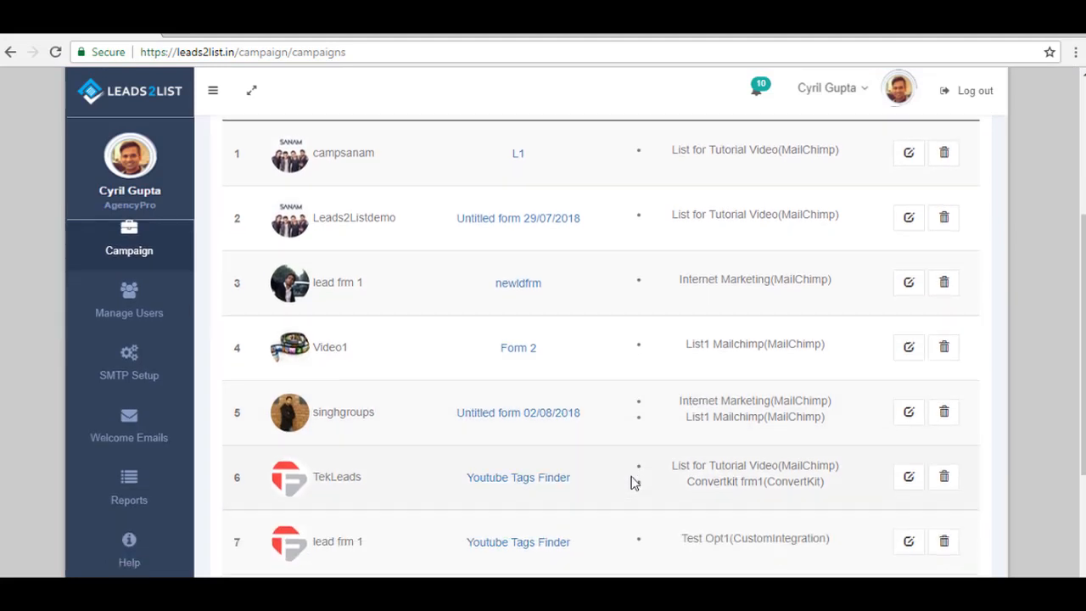
{"action": "scroll", "scroll_direction": "down", "scroll_amount": 3}
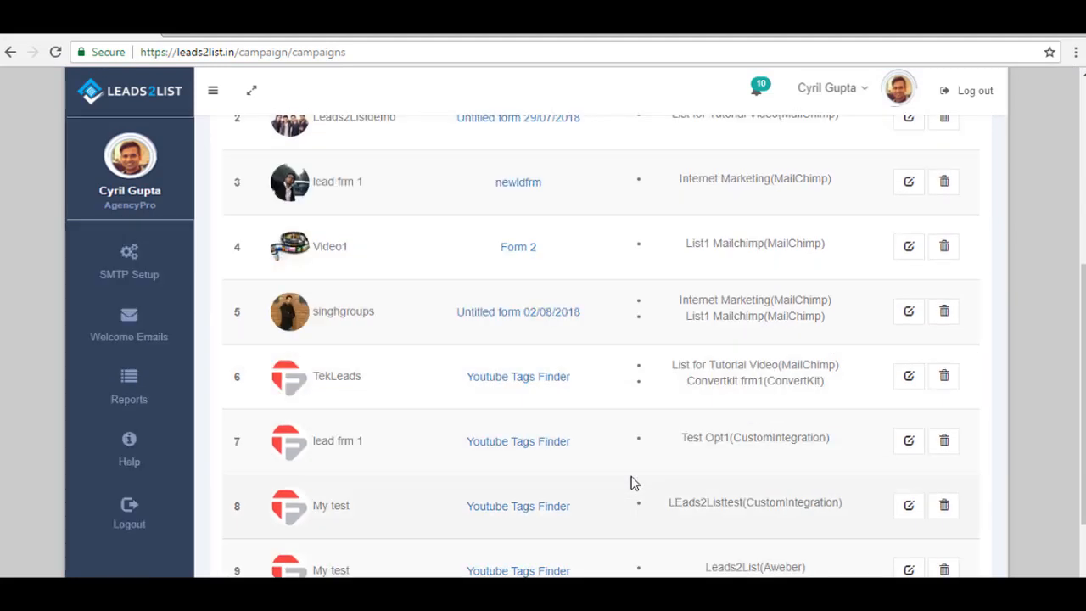
{"action": "scroll", "scroll_direction": "down", "scroll_amount": 3}
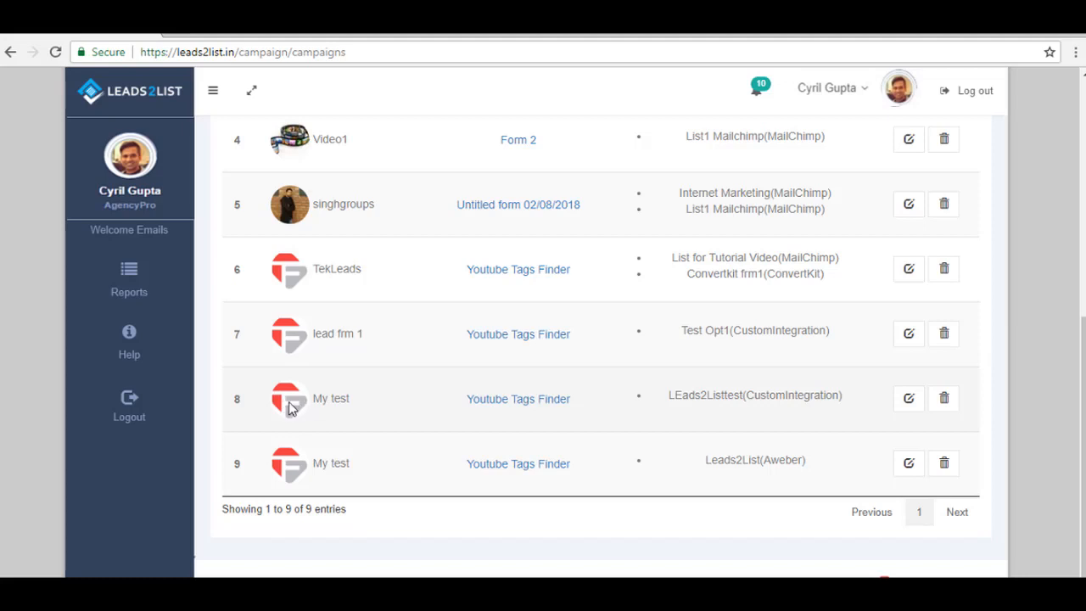
{"action": "mouse_move", "coordinate": [856, 413]}
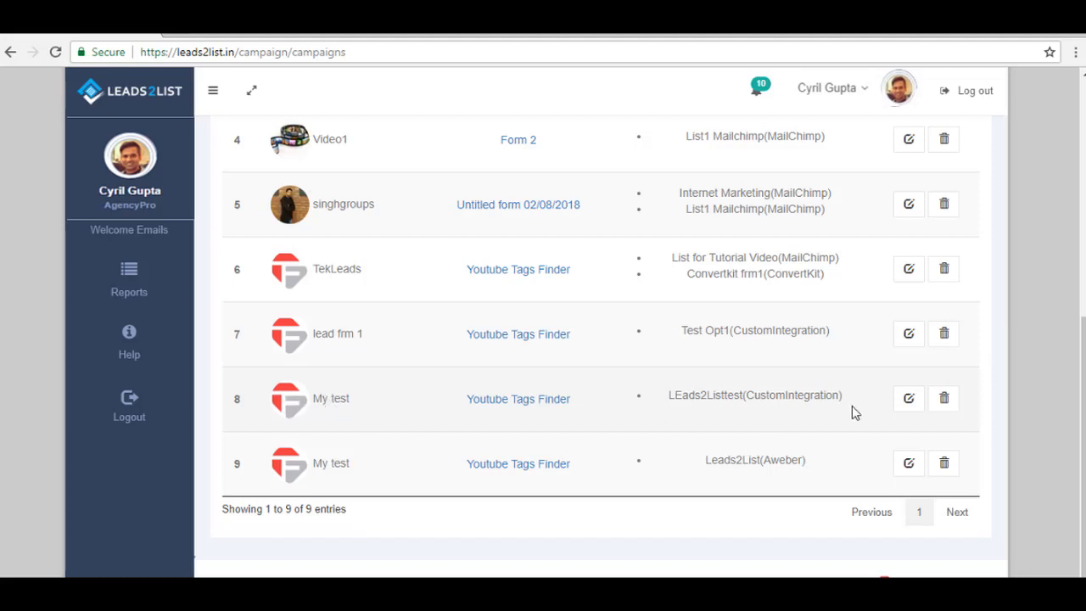
{"action": "mouse_move", "coordinate": [909, 398]}
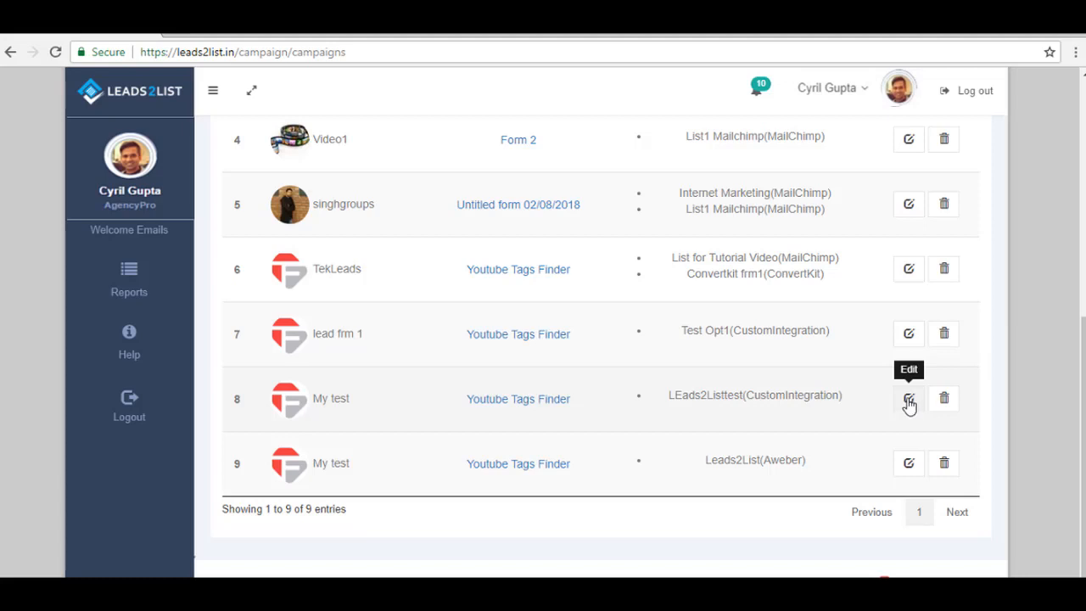
{"action": "left_click", "coordinate": [908, 399]}
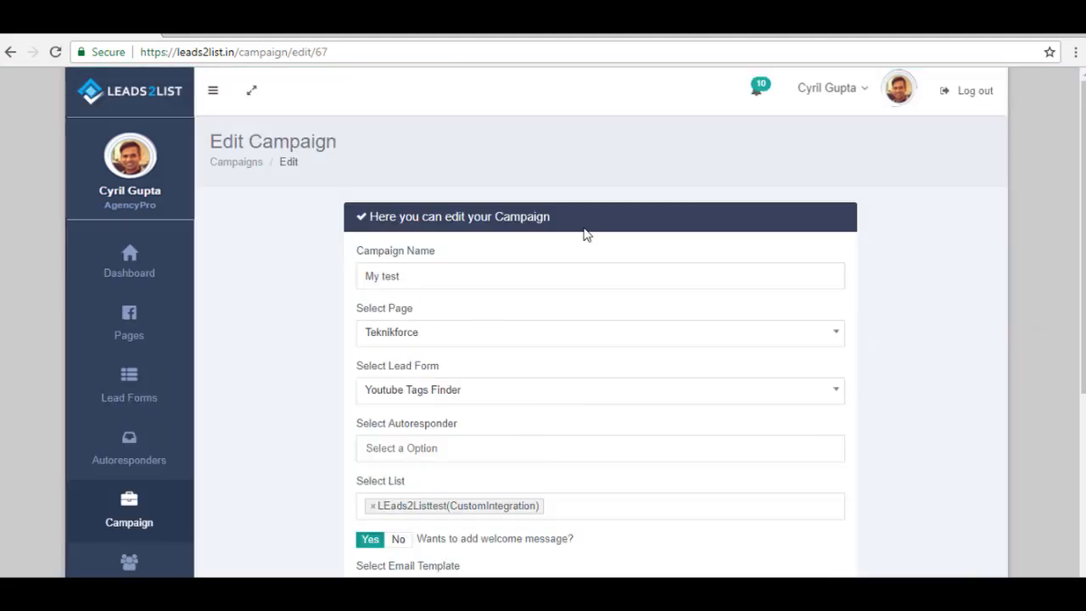
{"action": "mouse_move", "coordinate": [601, 423]}
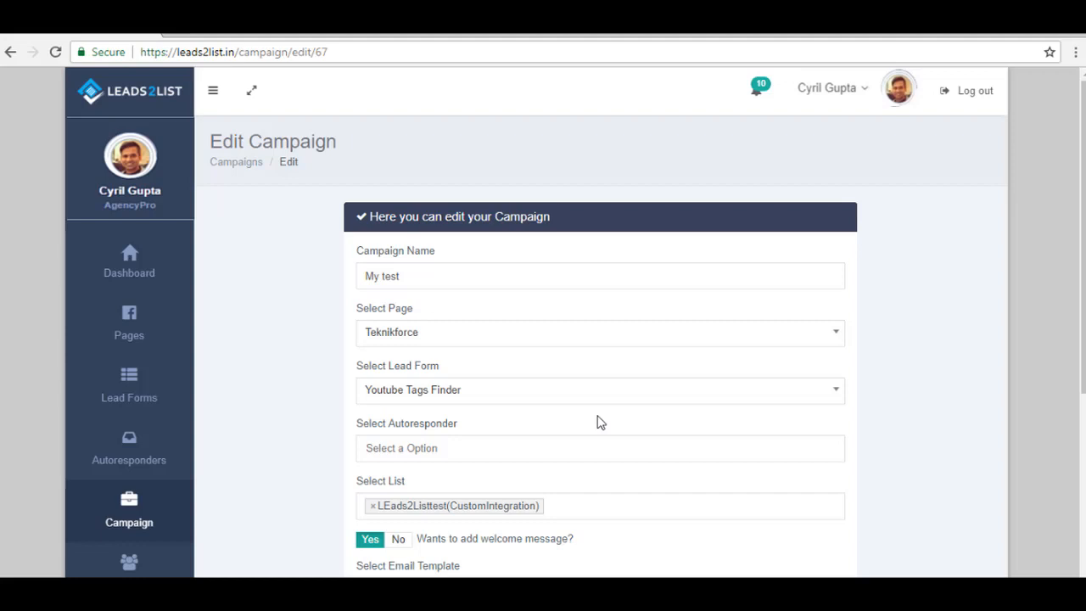
Step: Choose CustomIntegration as the My test campaign's autoresponder
{"action": "scroll", "scroll_direction": "down", "scroll_amount": 3}
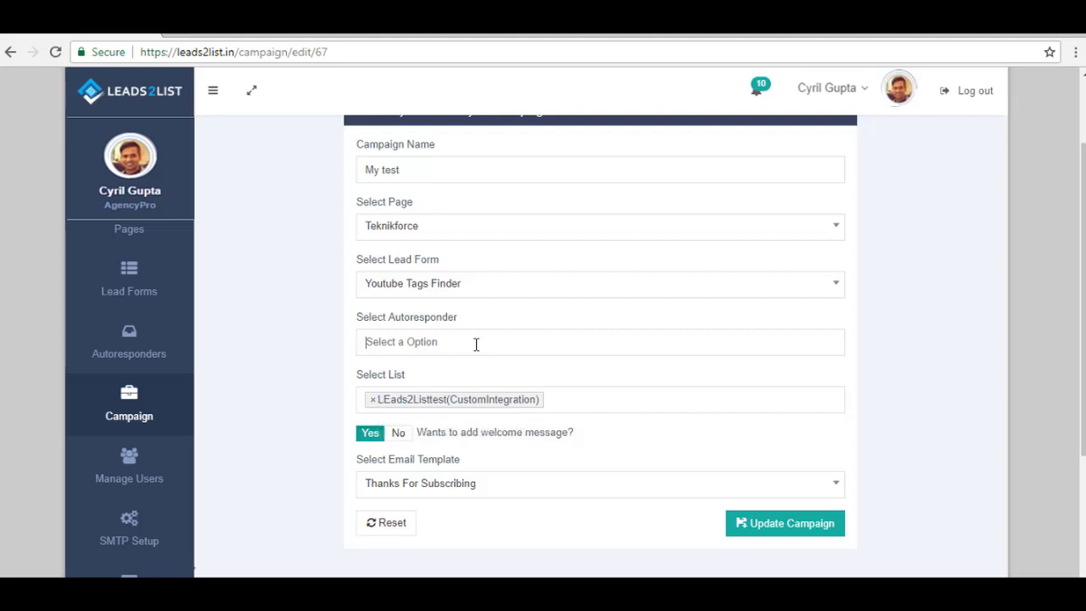
{"action": "left_click", "coordinate": [601, 341]}
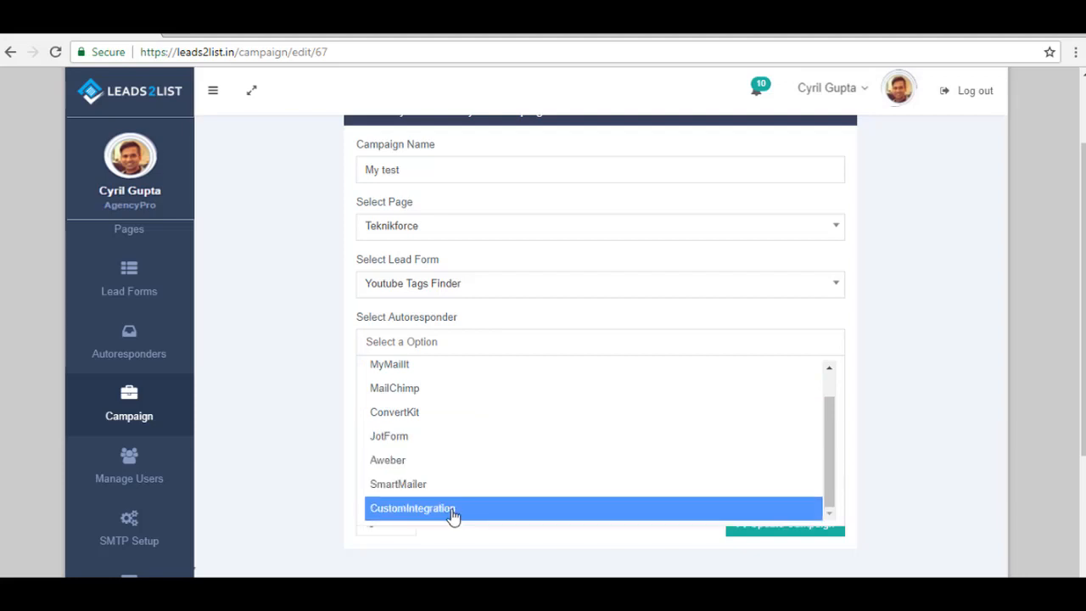
{"action": "mouse_move", "coordinate": [444, 517]}
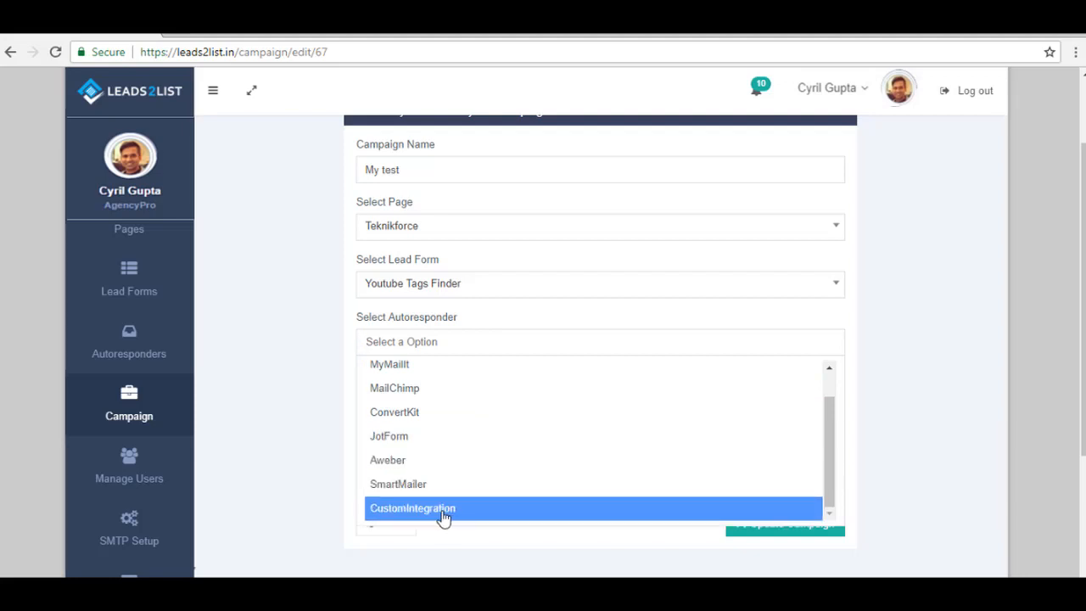
{"action": "left_click", "coordinate": [413, 507]}
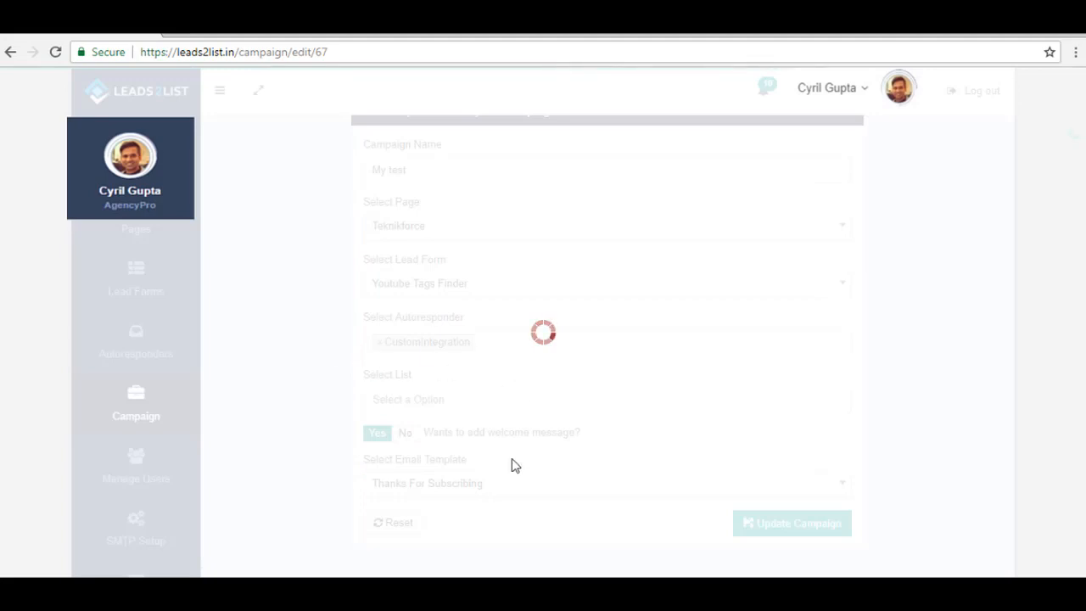
{"action": "mouse_move", "coordinate": [519, 367]}
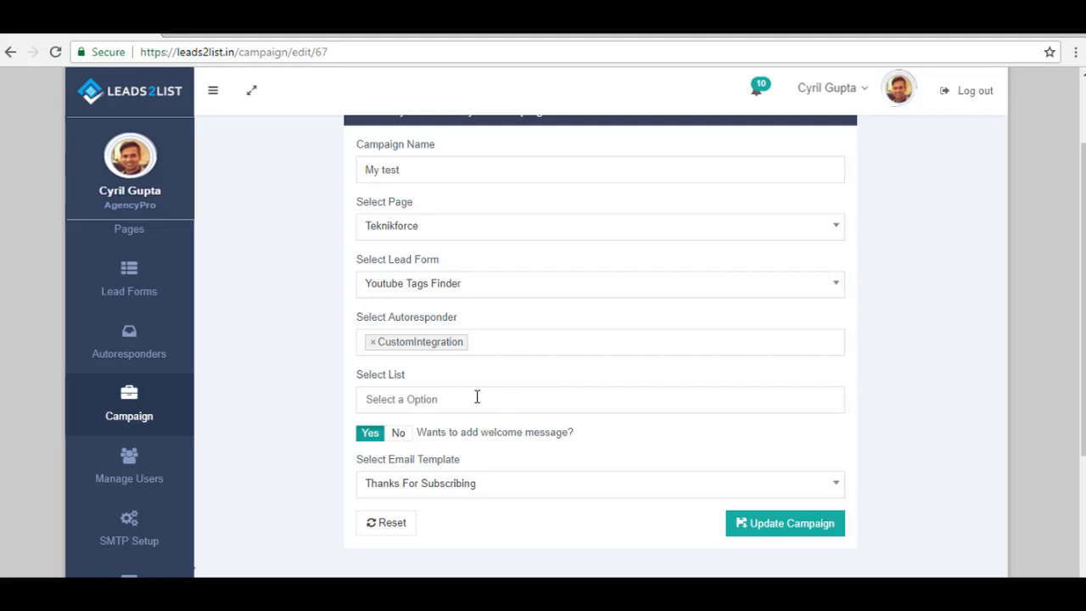
Step: Select the TestforLeads2list (CustomIntegration) list for the My test campaign
{"action": "left_click", "coordinate": [600, 399]}
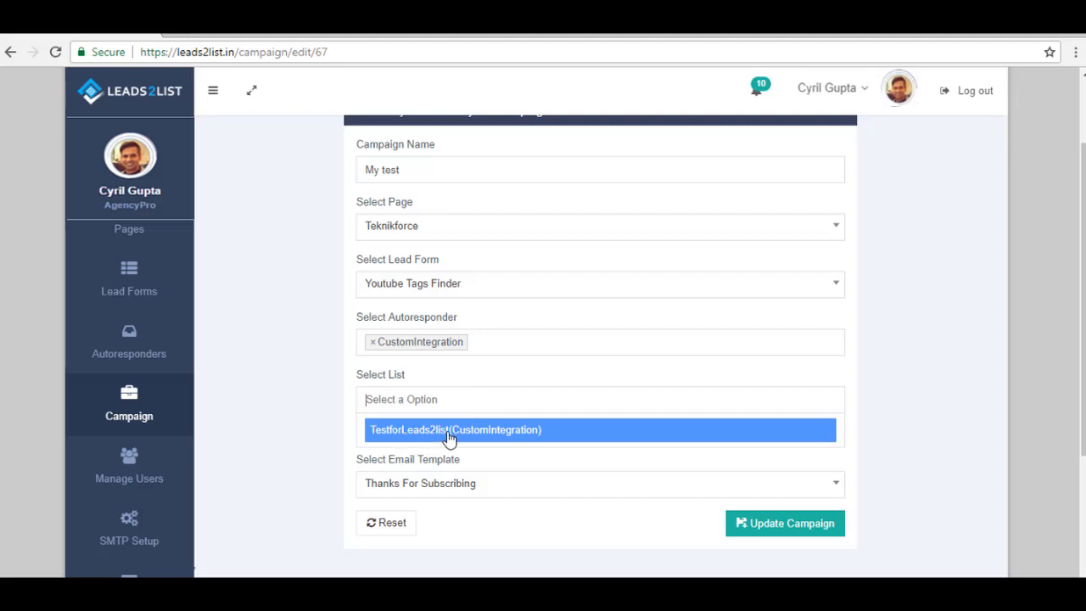
{"action": "mouse_move", "coordinate": [487, 437]}
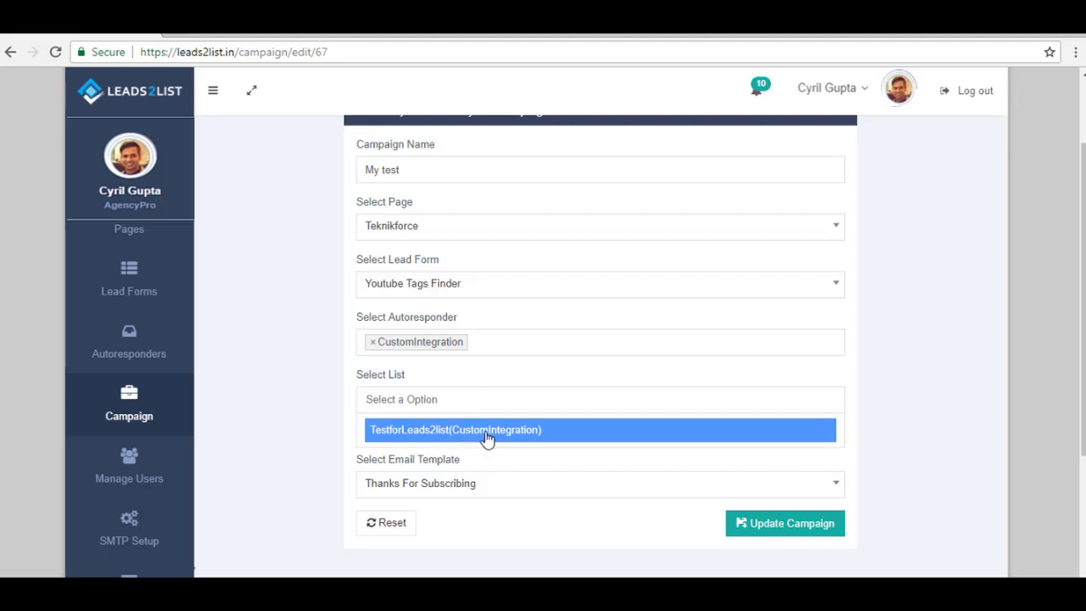
{"action": "left_click", "coordinate": [455, 430]}
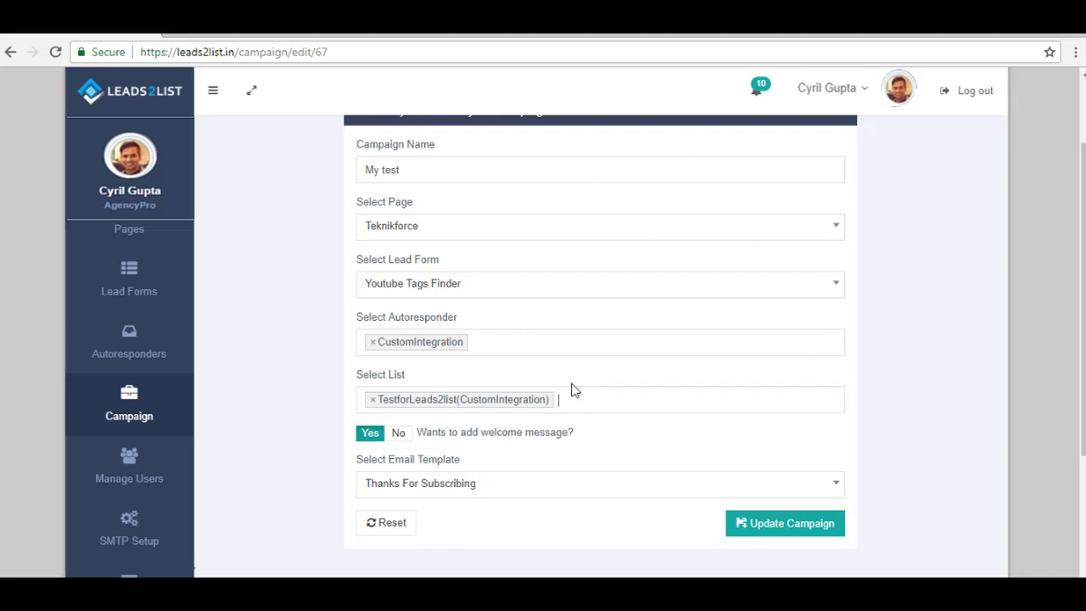
{"action": "mouse_move", "coordinate": [584, 503]}
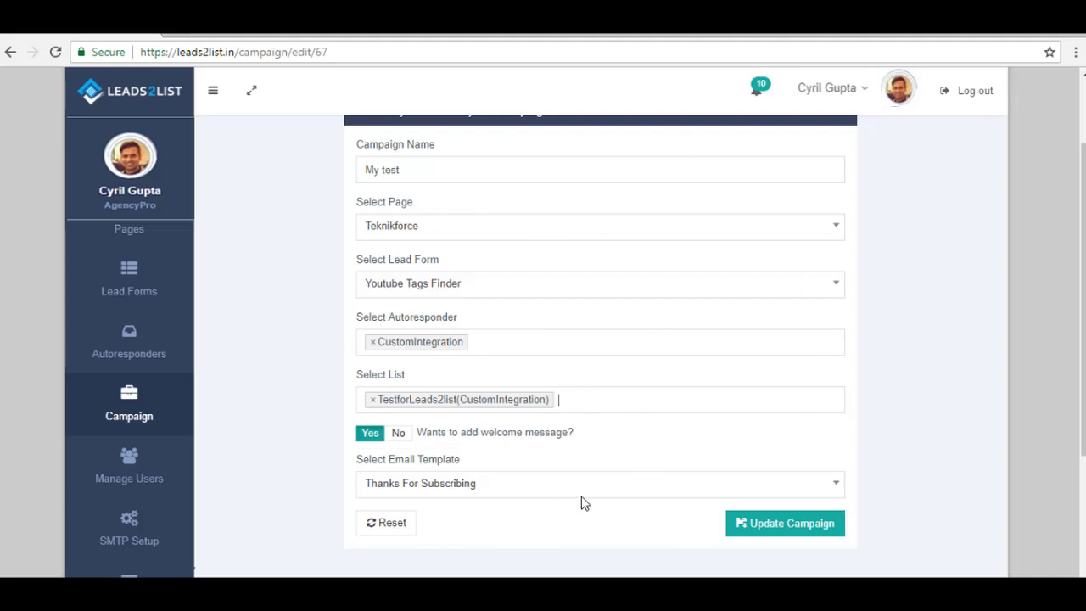
{"action": "mouse_move", "coordinate": [785, 523]}
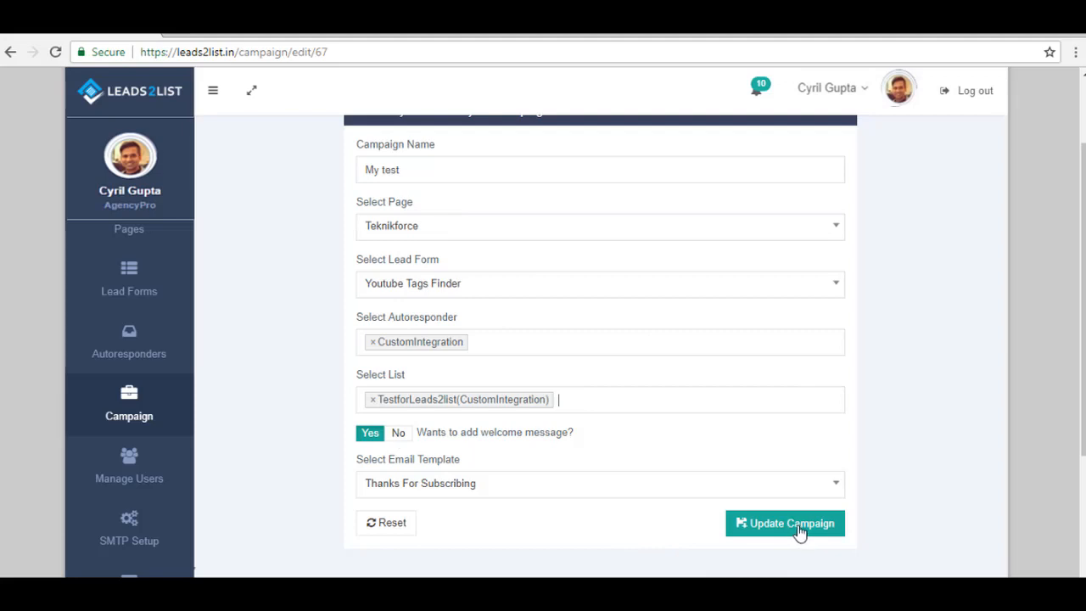
Step: Update the campaign and check the My test row shows TestforLeads2list (CustomIntegration)
{"action": "left_click", "coordinate": [785, 523]}
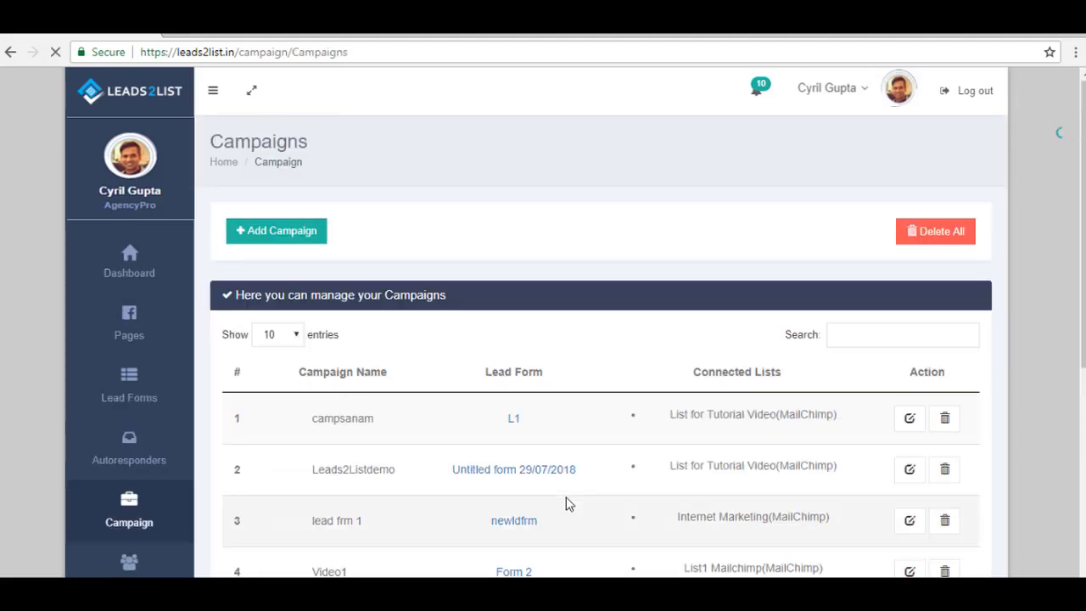
{"action": "scroll", "scroll_direction": "down", "scroll_amount": 3}
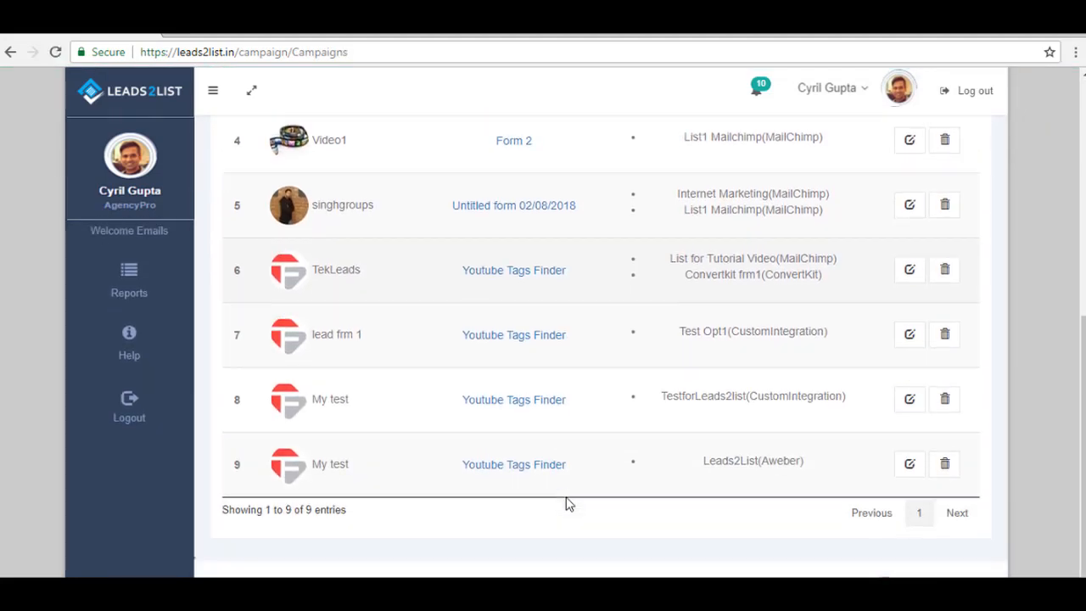
{"action": "scroll", "scroll_direction": "down", "scroll_amount": 3}
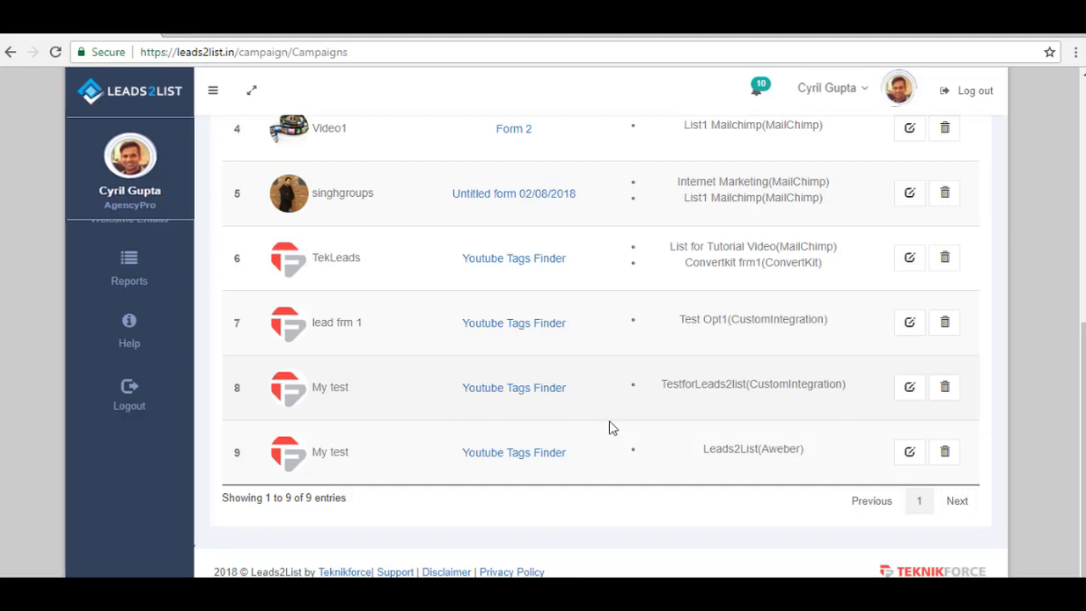
{"action": "mouse_move", "coordinate": [720, 402]}
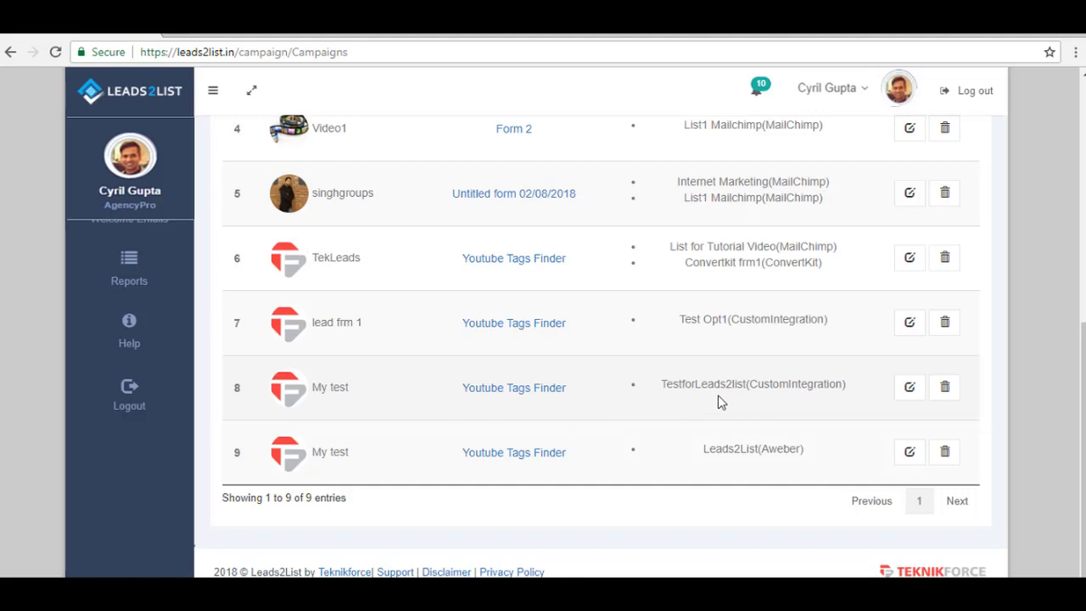